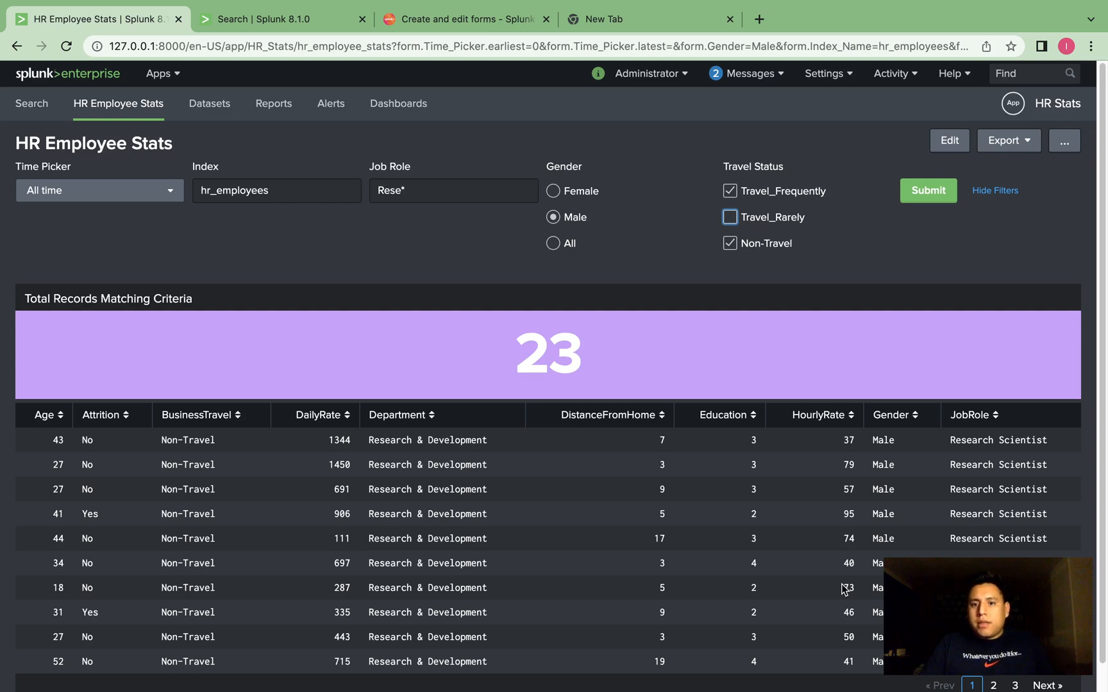
pyautogui.moveTo(703, 324)
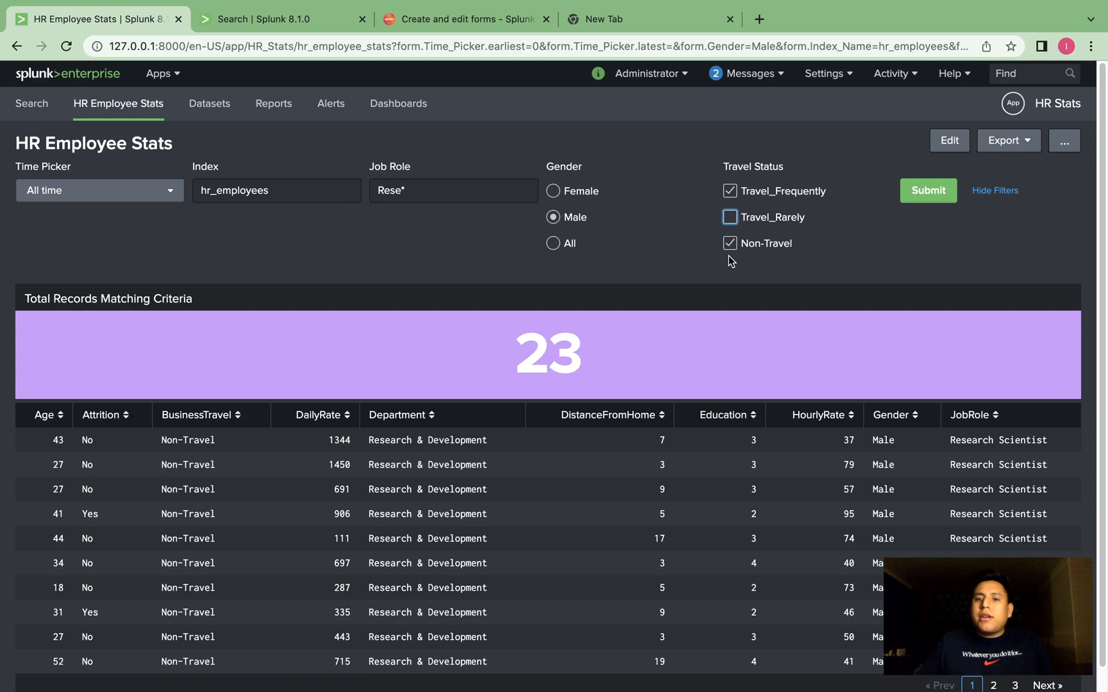
pyautogui.moveTo(756, 273)
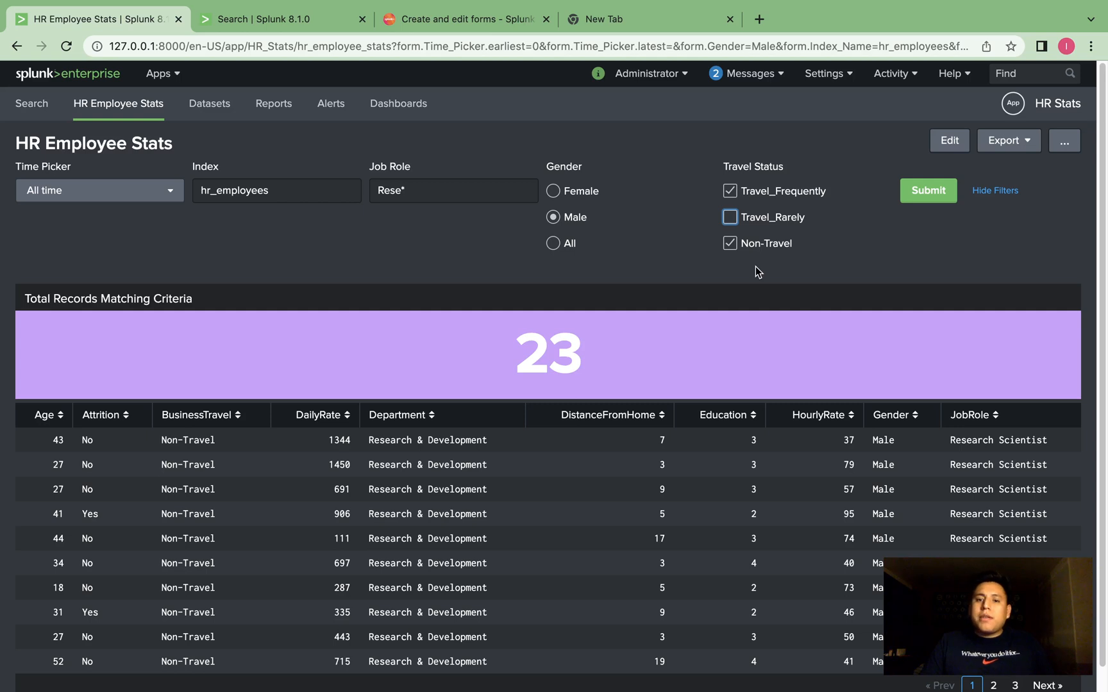
pyautogui.moveTo(826, 504)
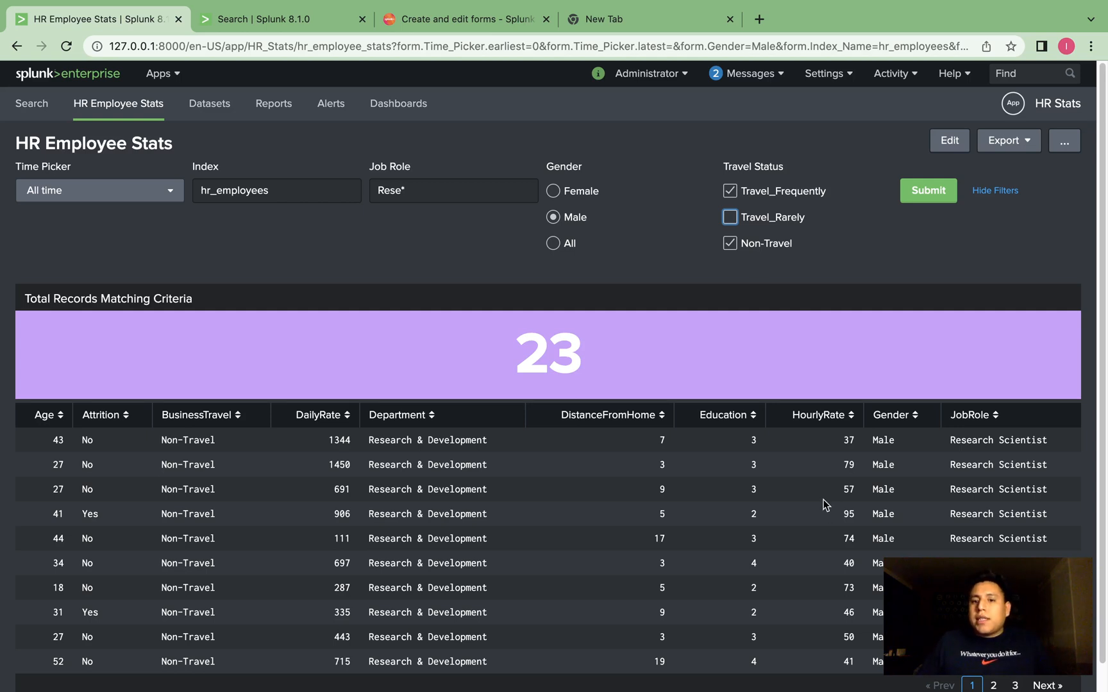
pyautogui.moveTo(700, 203)
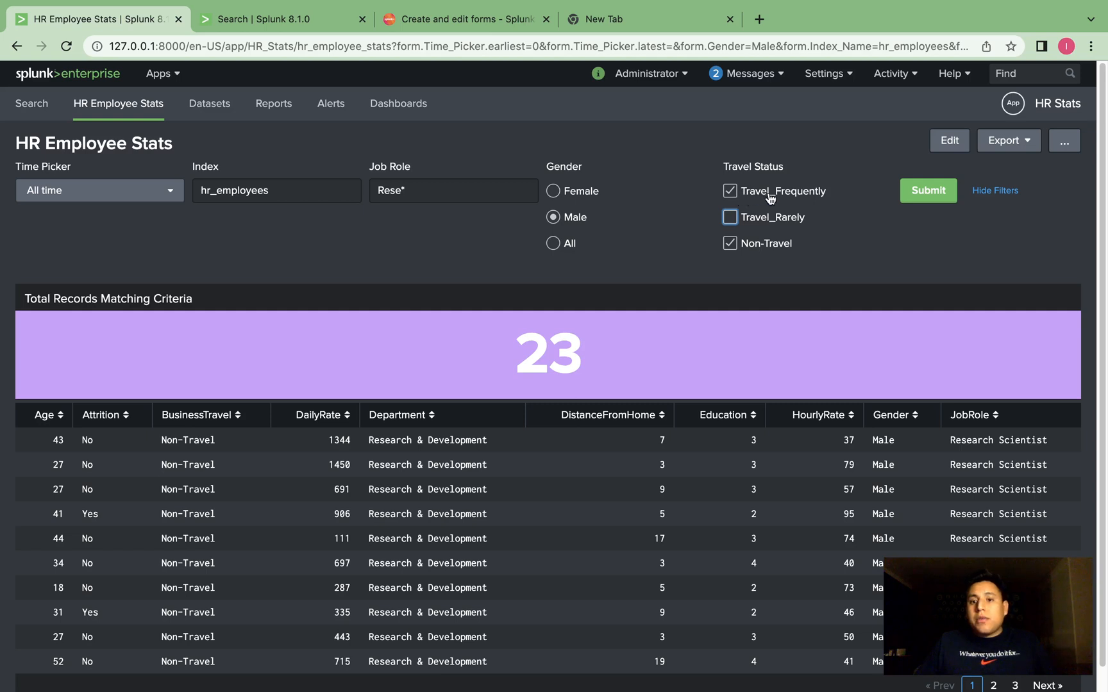
pyautogui.moveTo(808, 234)
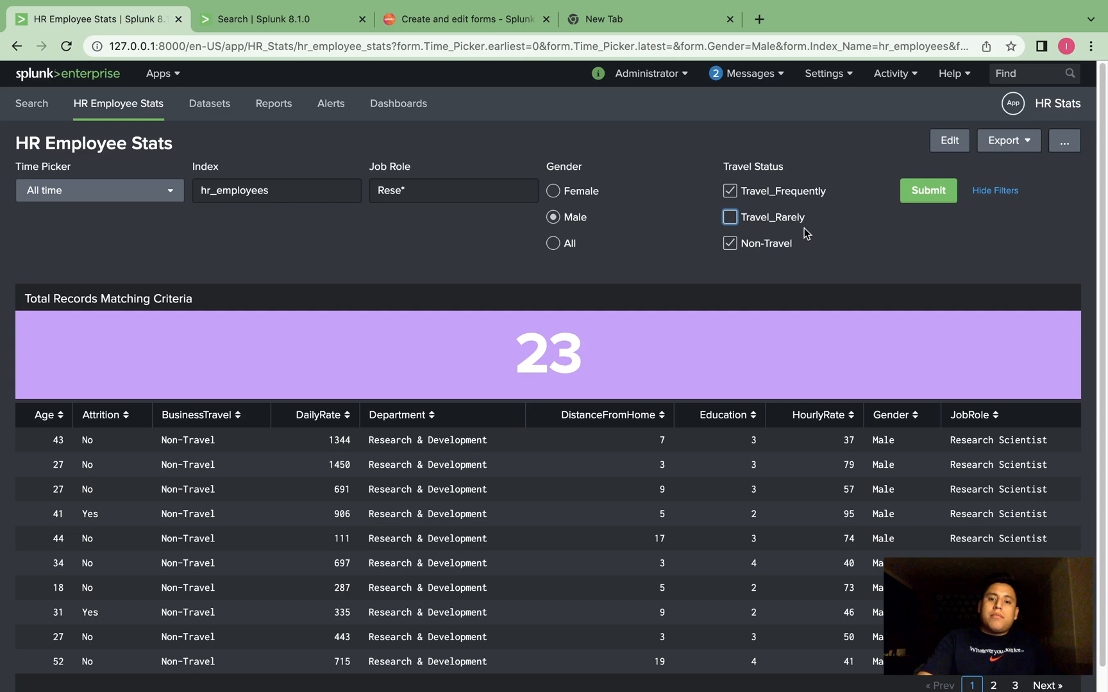
# - Untick Non-Travel so the Travel Status filter keeps only Travel_Frequently
pyautogui.click(729, 244)
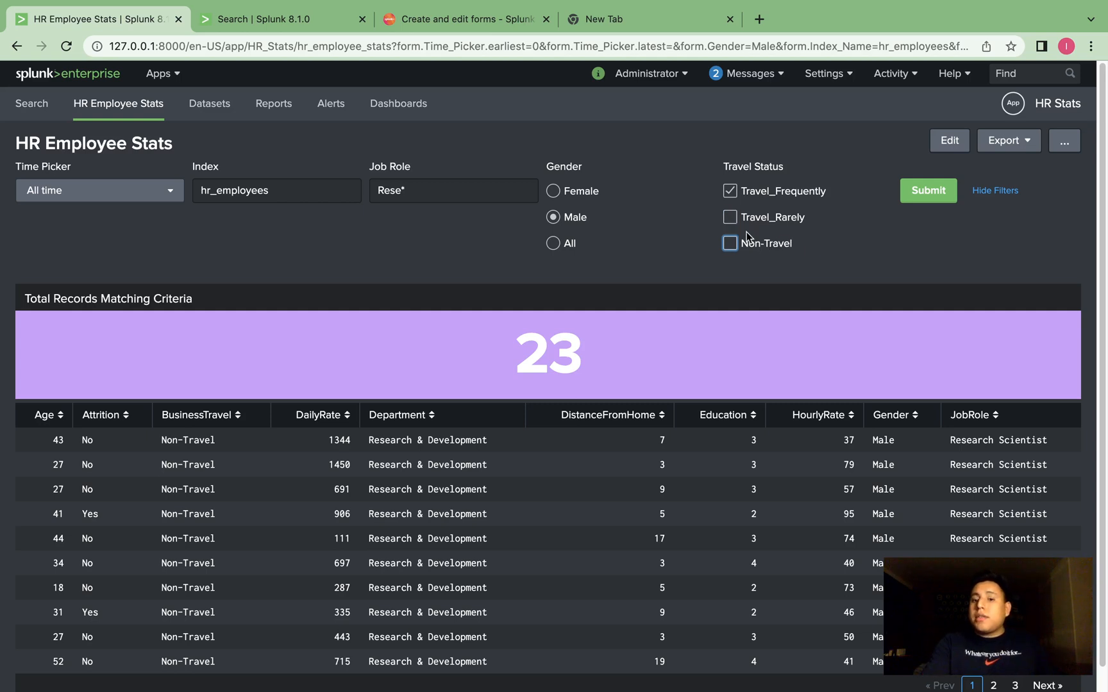
pyautogui.moveTo(555, 217)
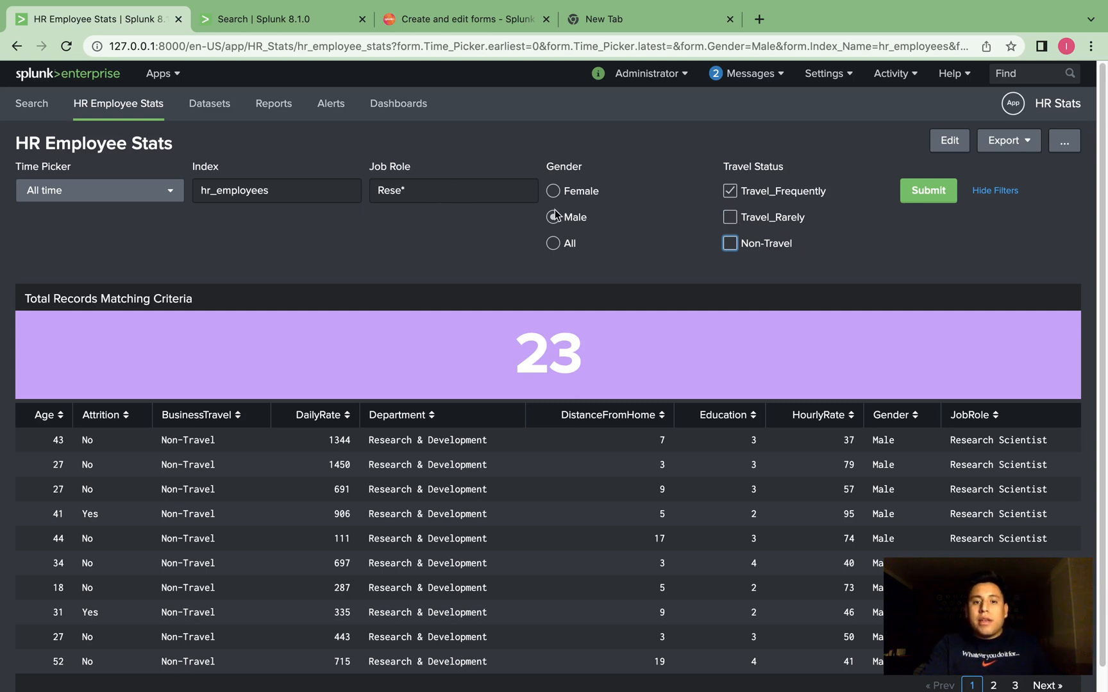
pyautogui.click(554, 217)
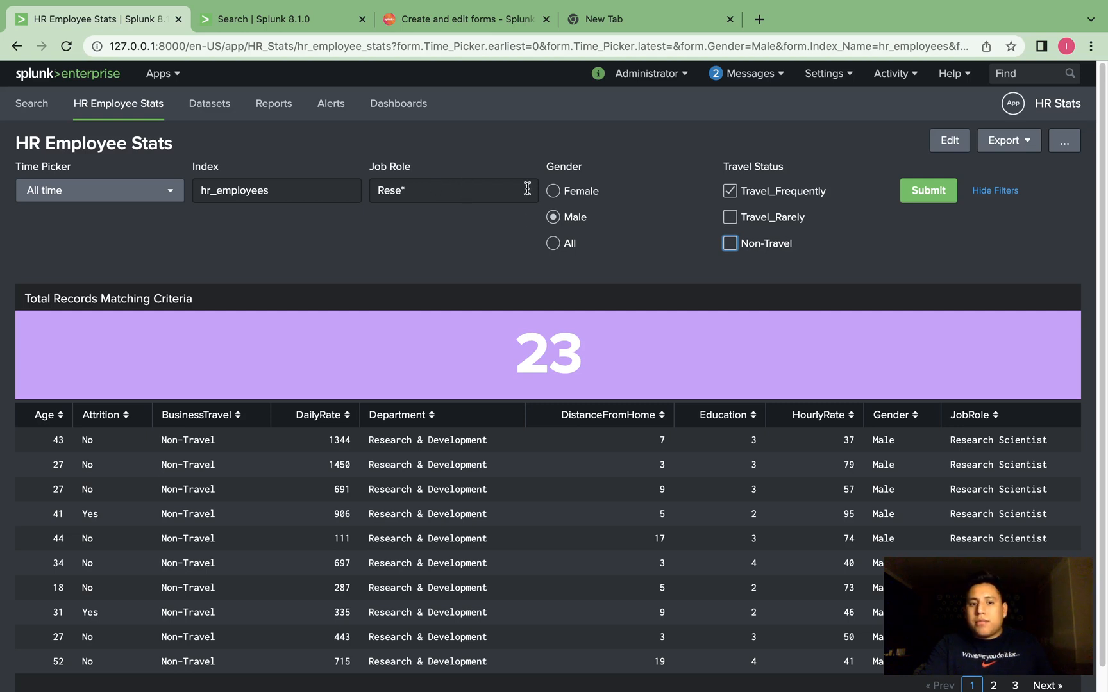
pyautogui.moveTo(973, 415)
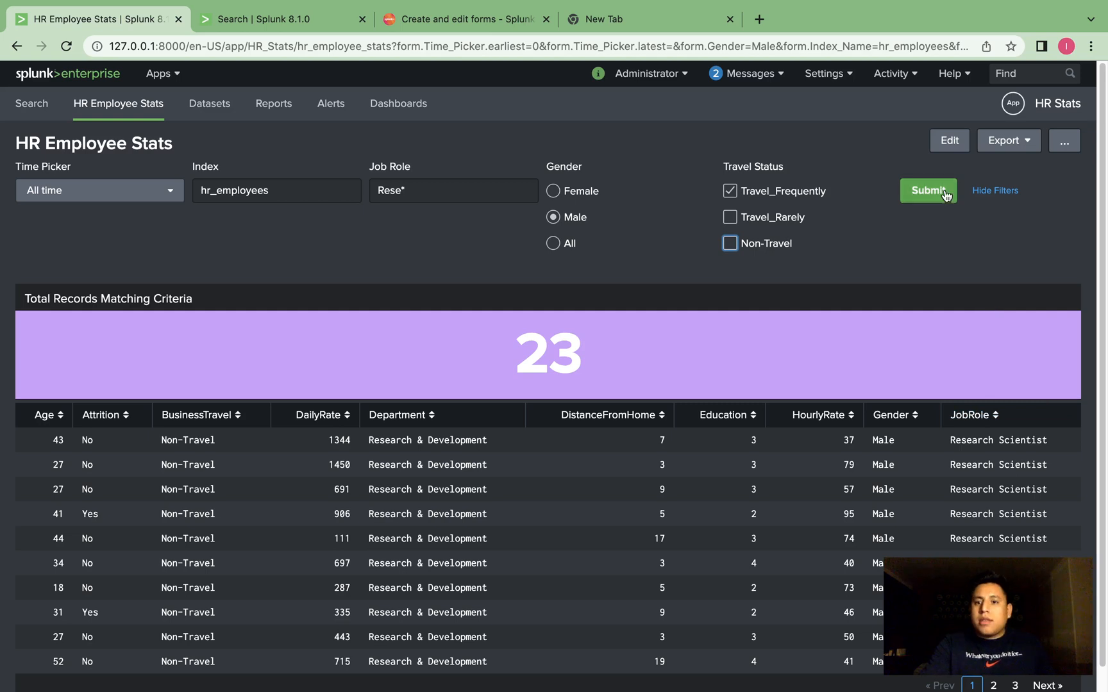
# - Submit the filters so the count shows 38 and the table lists Travel_Frequently employees
pyautogui.click(927, 191)
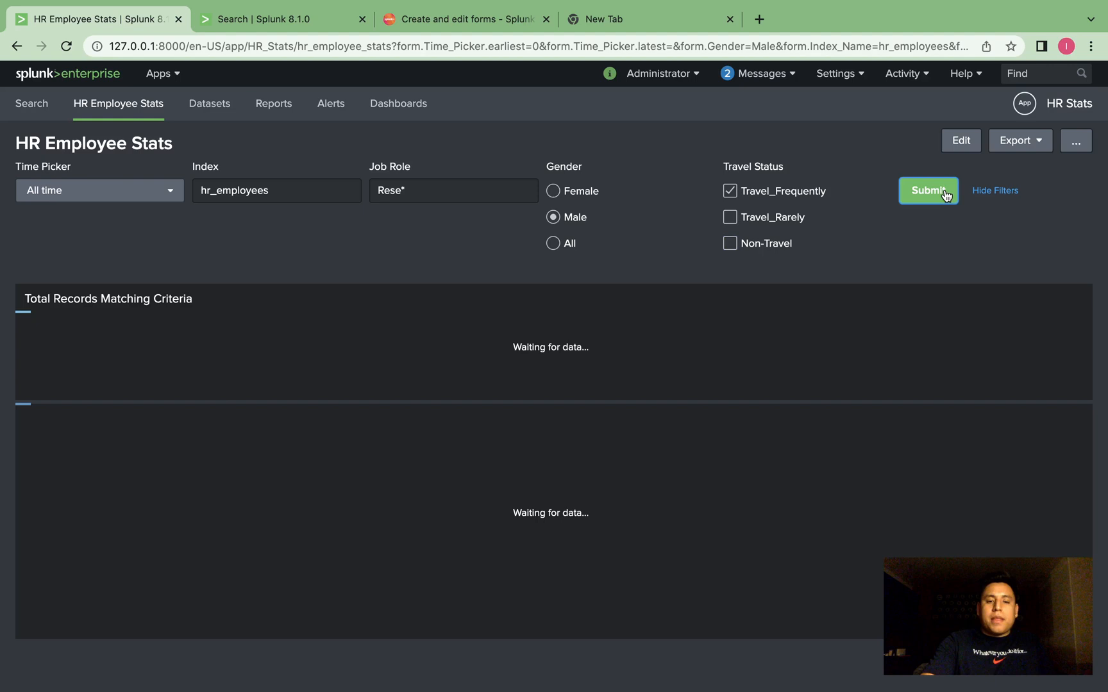
pyautogui.click(927, 190)
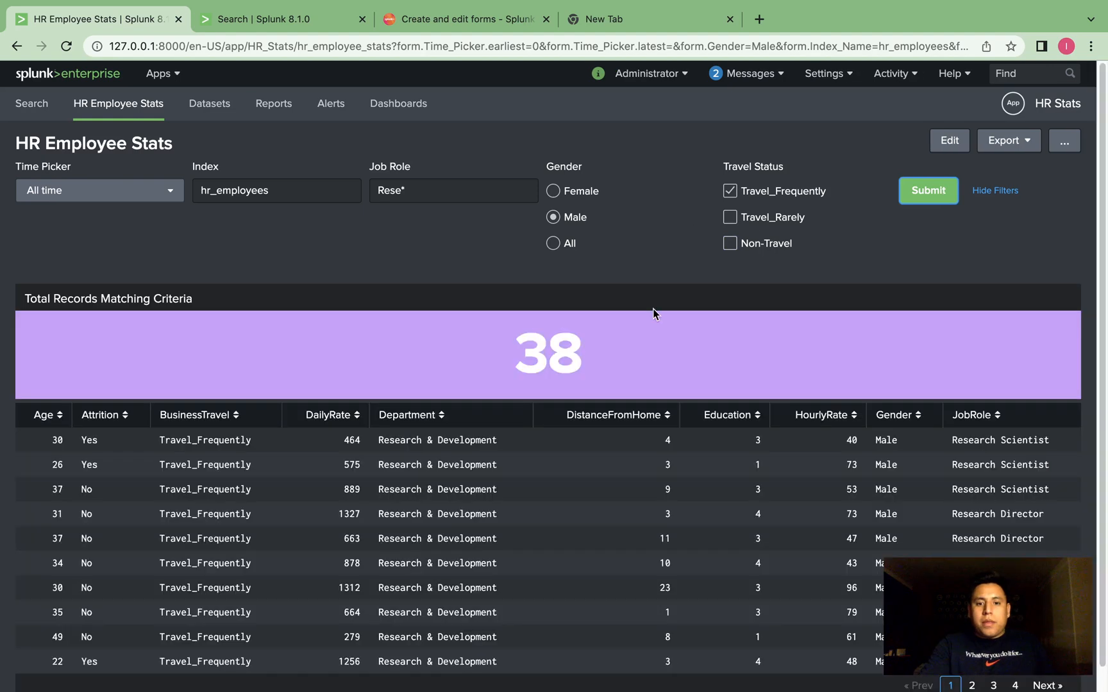
pyautogui.moveTo(809, 304)
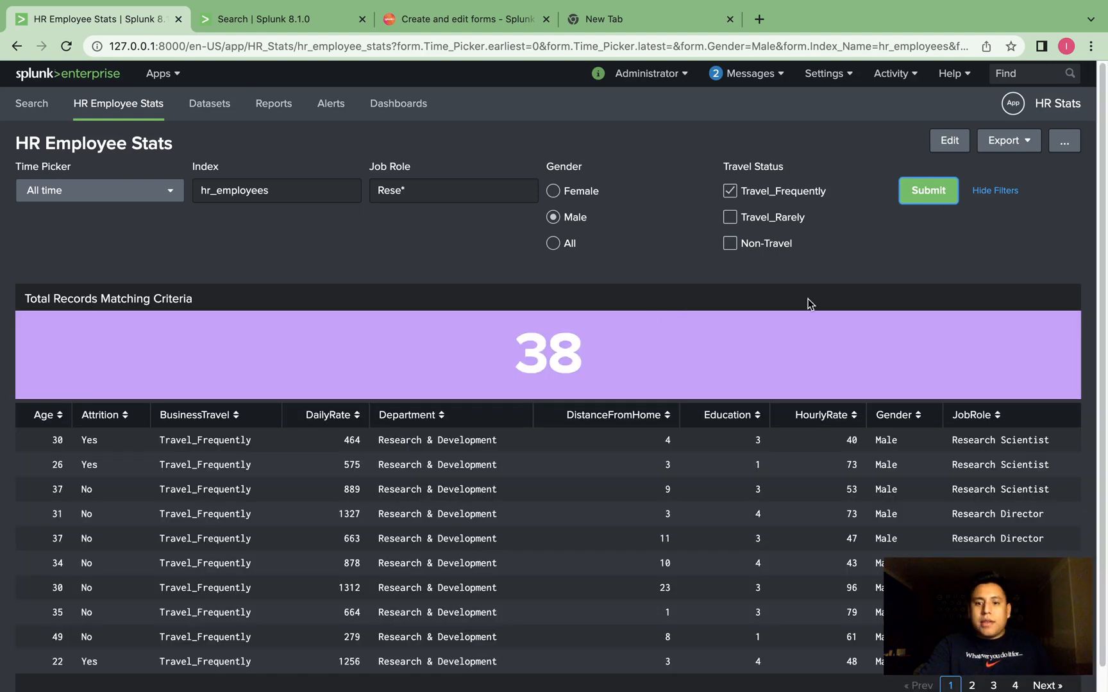
pyautogui.moveTo(328, 457)
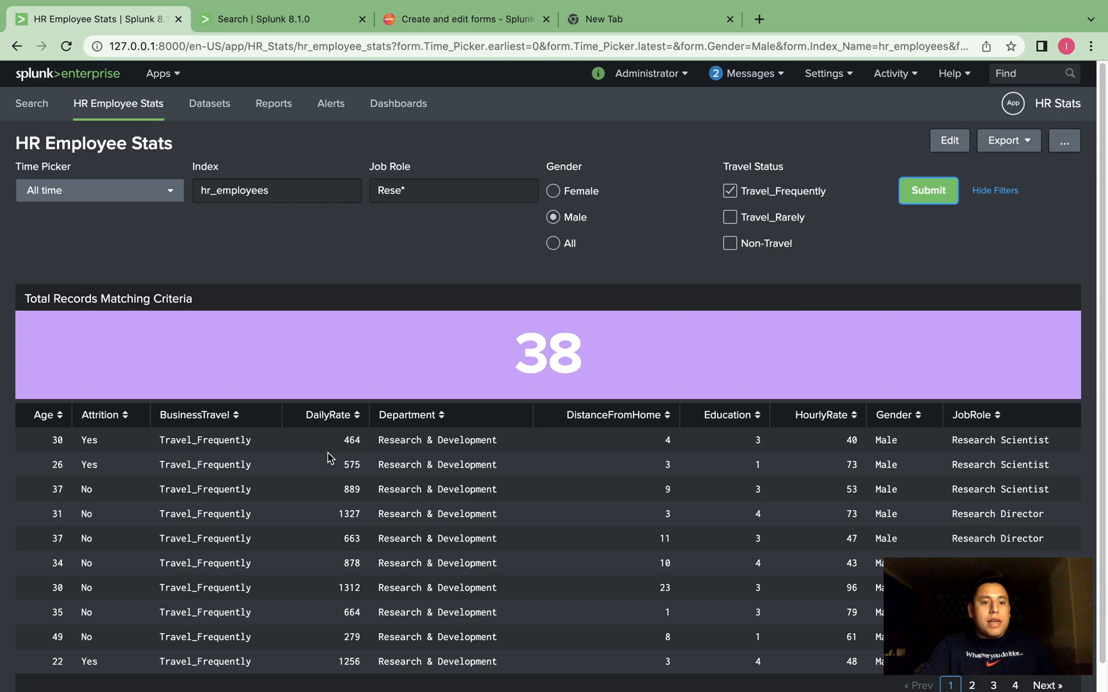
pyautogui.moveTo(223, 449)
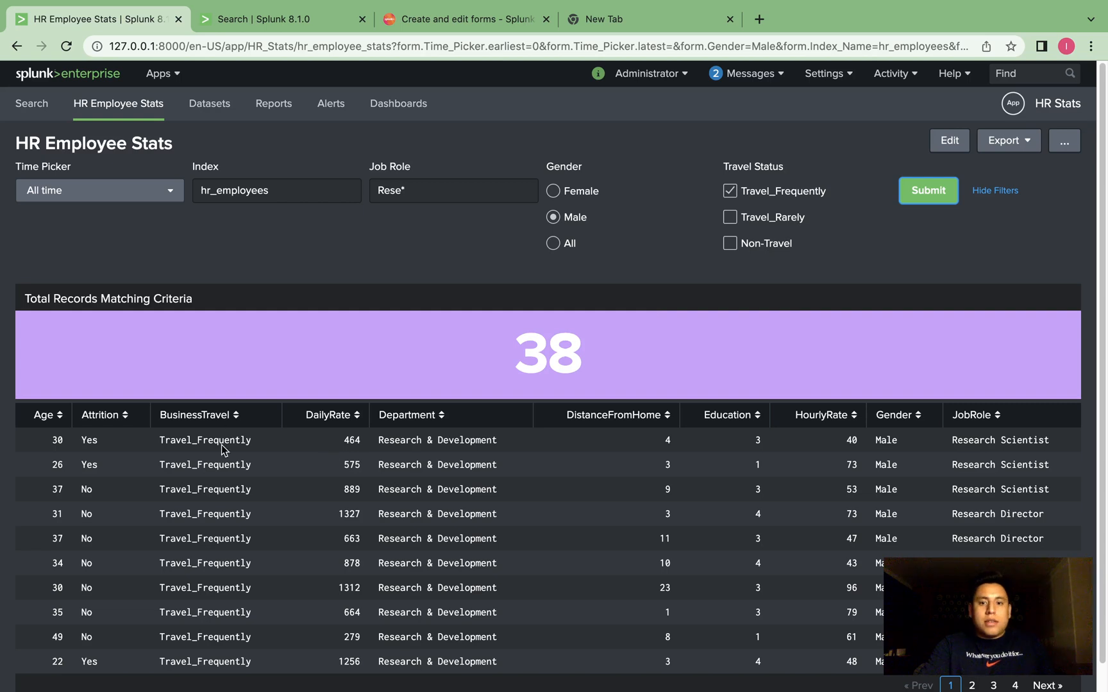
pyautogui.moveTo(221, 532)
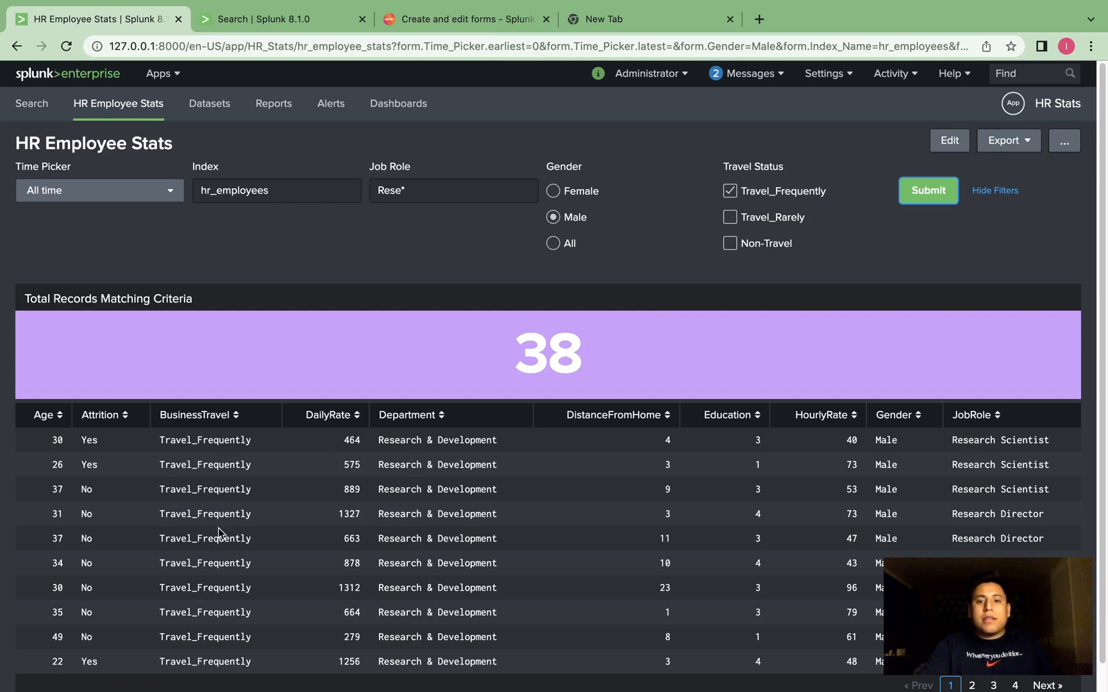
pyautogui.moveTo(218, 663)
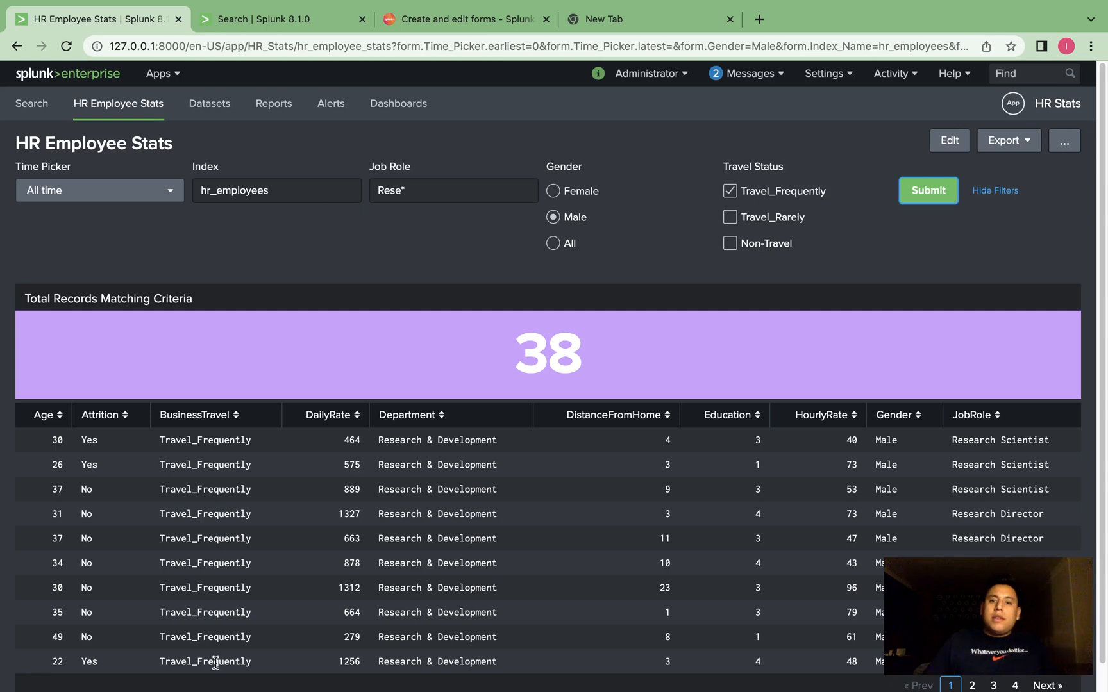
pyautogui.moveTo(949, 141)
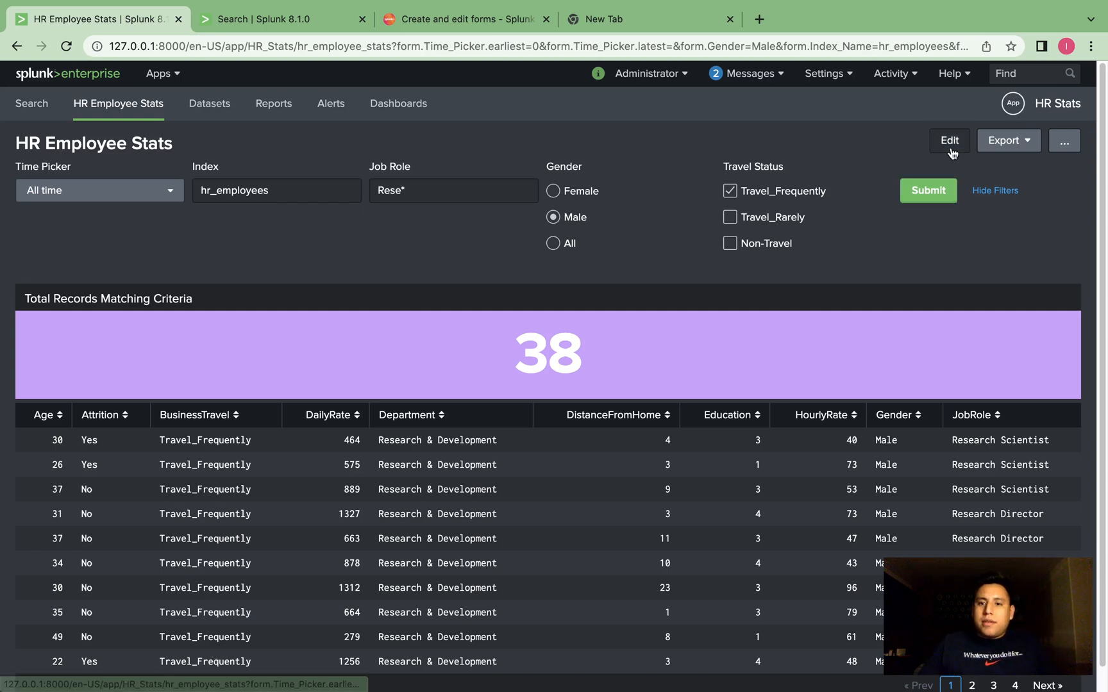
# - Delete the Travel Status input in edit mode and save the dashboard with four inputs
pyautogui.click(948, 139)
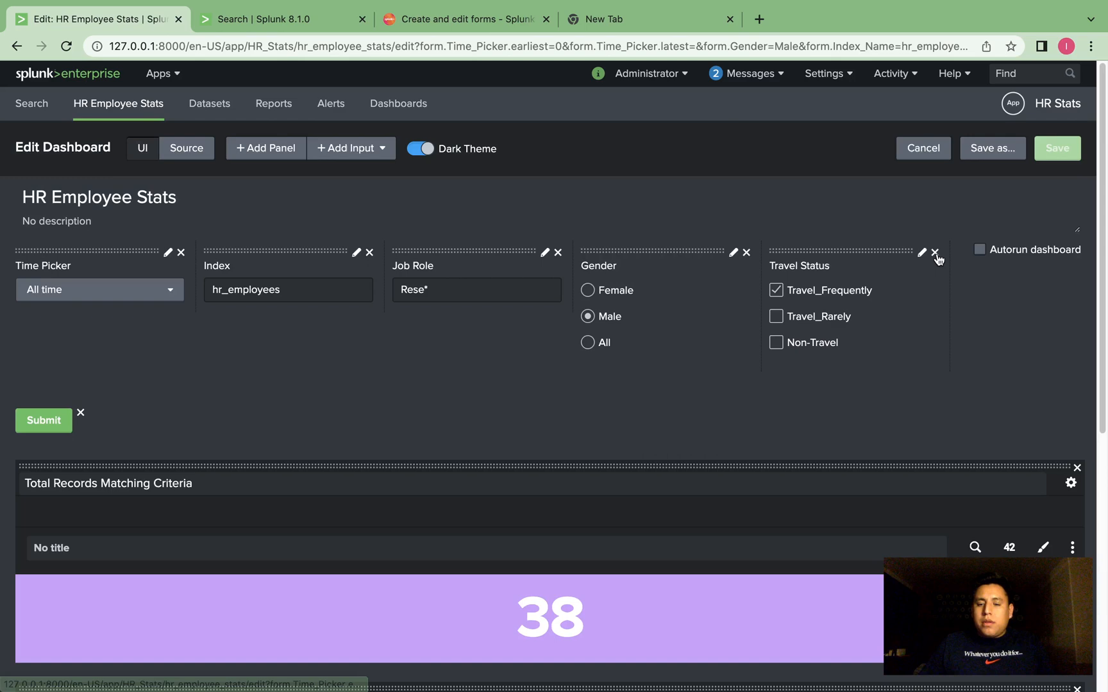
pyautogui.click(933, 253)
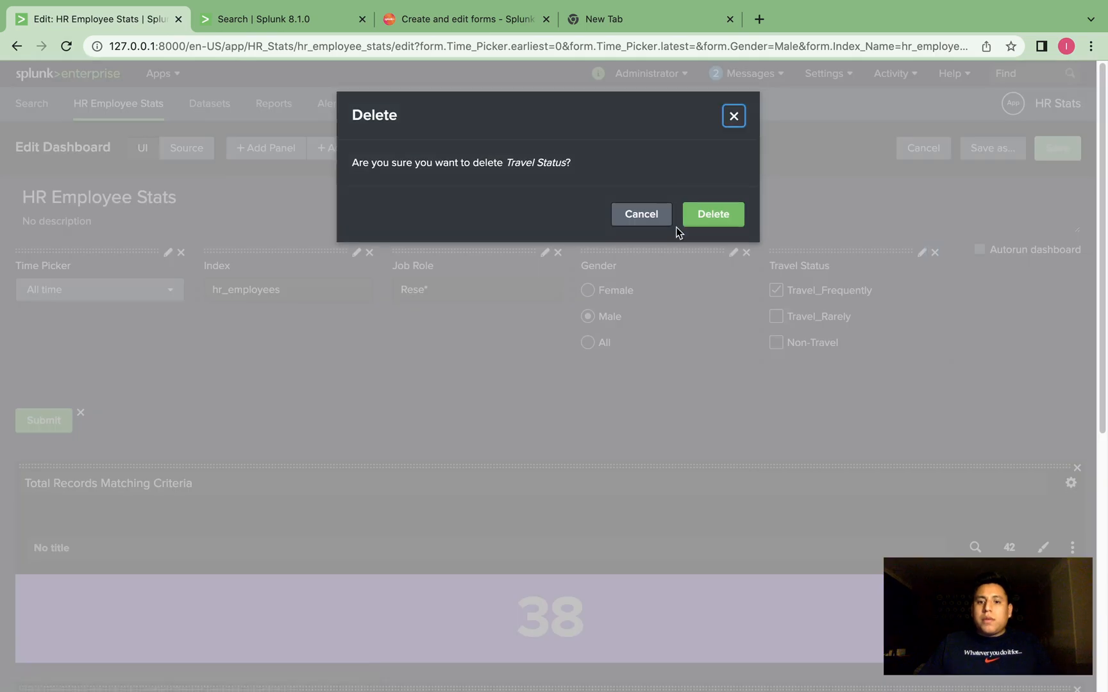
pyautogui.click(711, 214)
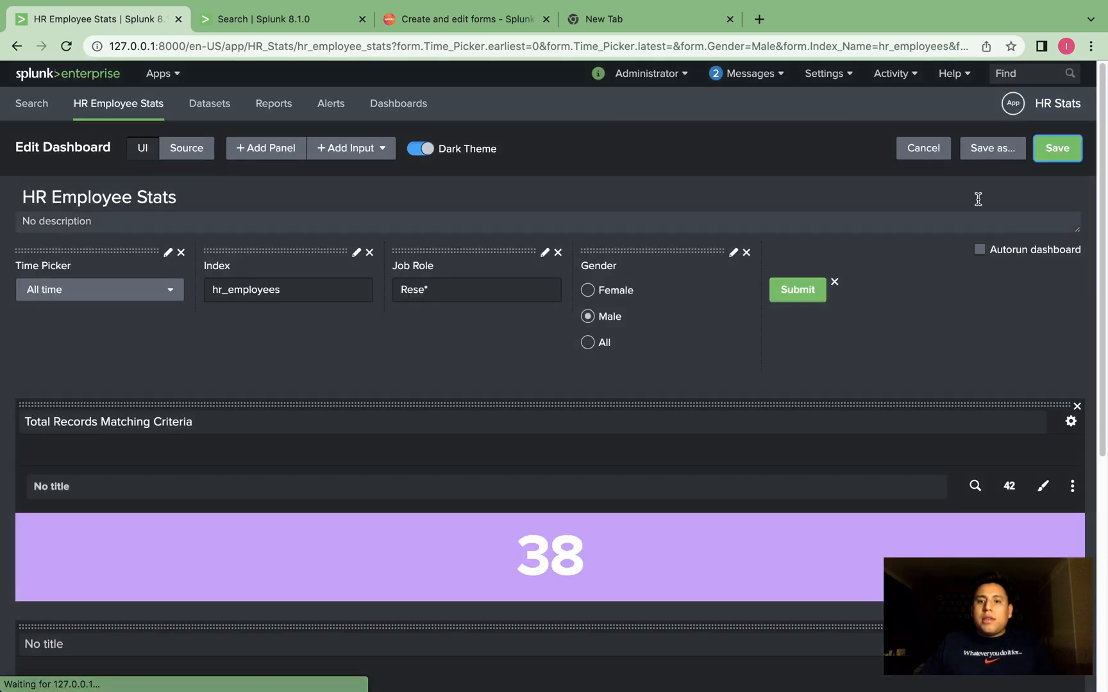
pyautogui.click(186, 149)
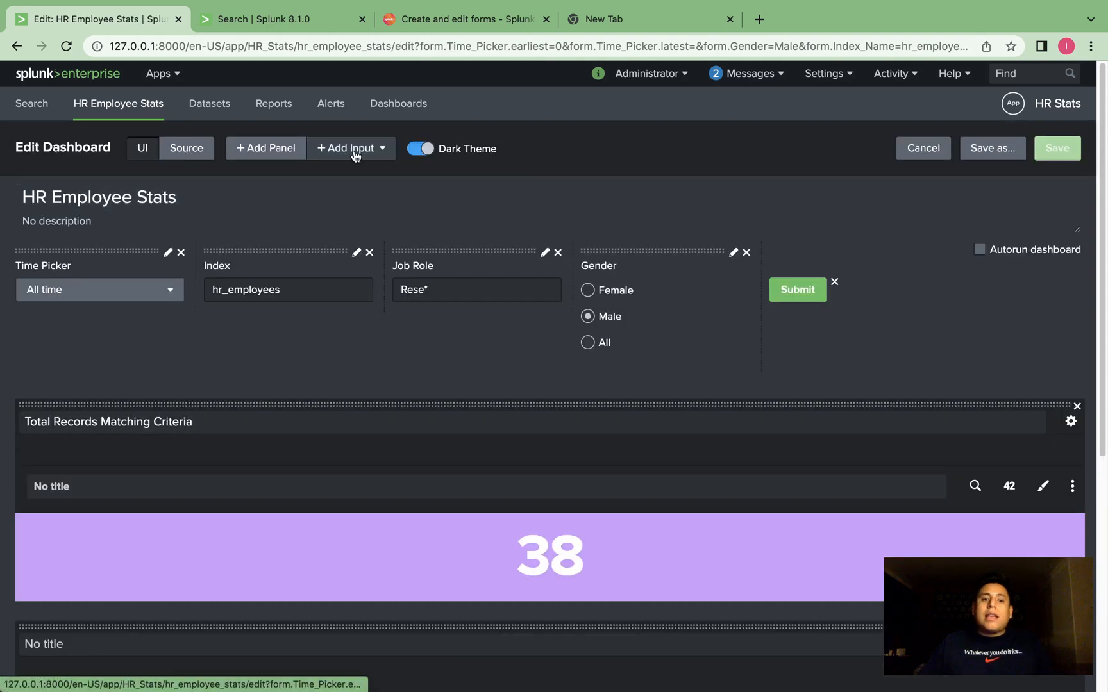
# - Add a new Checkbox input (field1) and bring up its edit panel
pyautogui.click(350, 149)
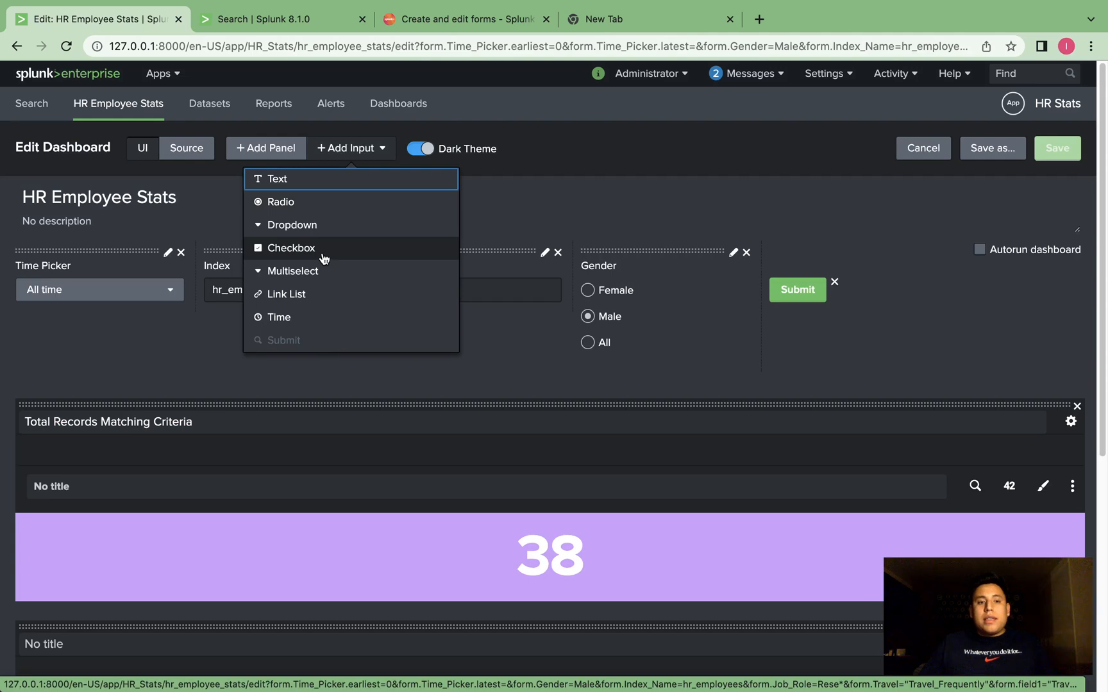
pyautogui.click(292, 247)
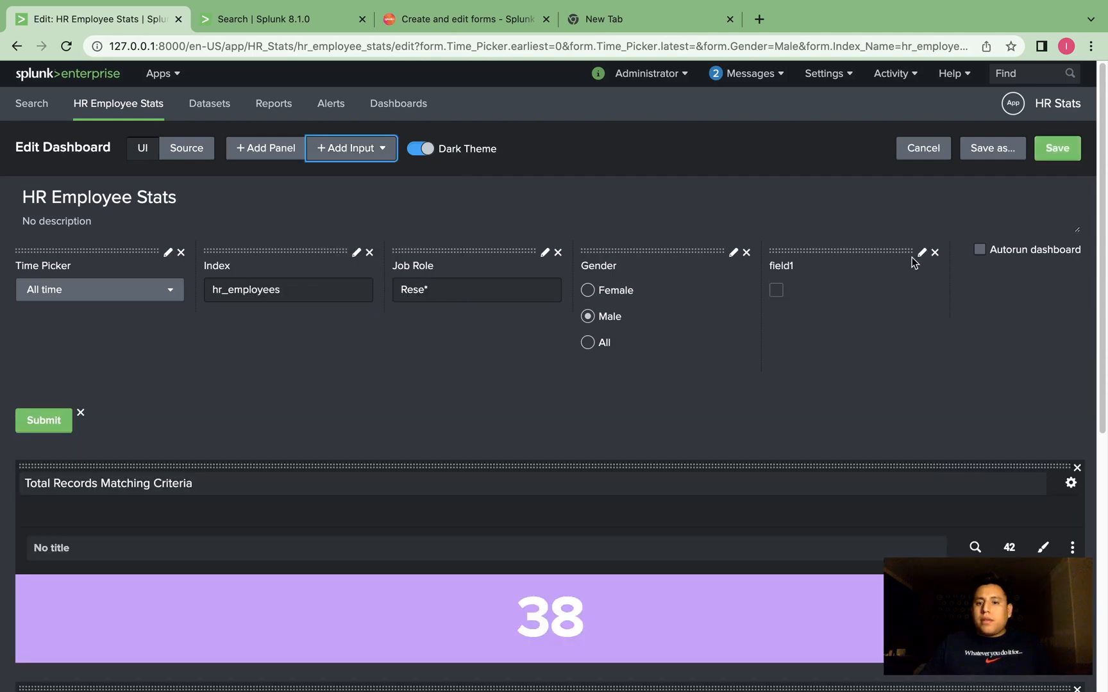
pyautogui.click(922, 252)
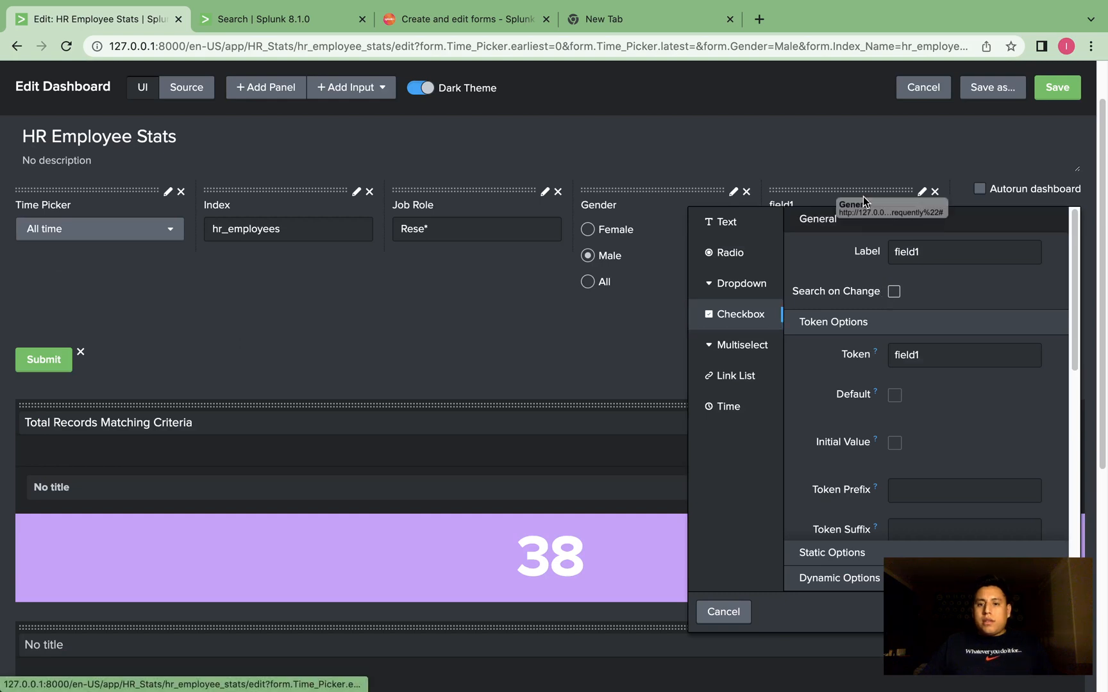
# - Set the input's Label to 'Travel Status' and its Token to 'Travel'
pyautogui.click(963, 251)
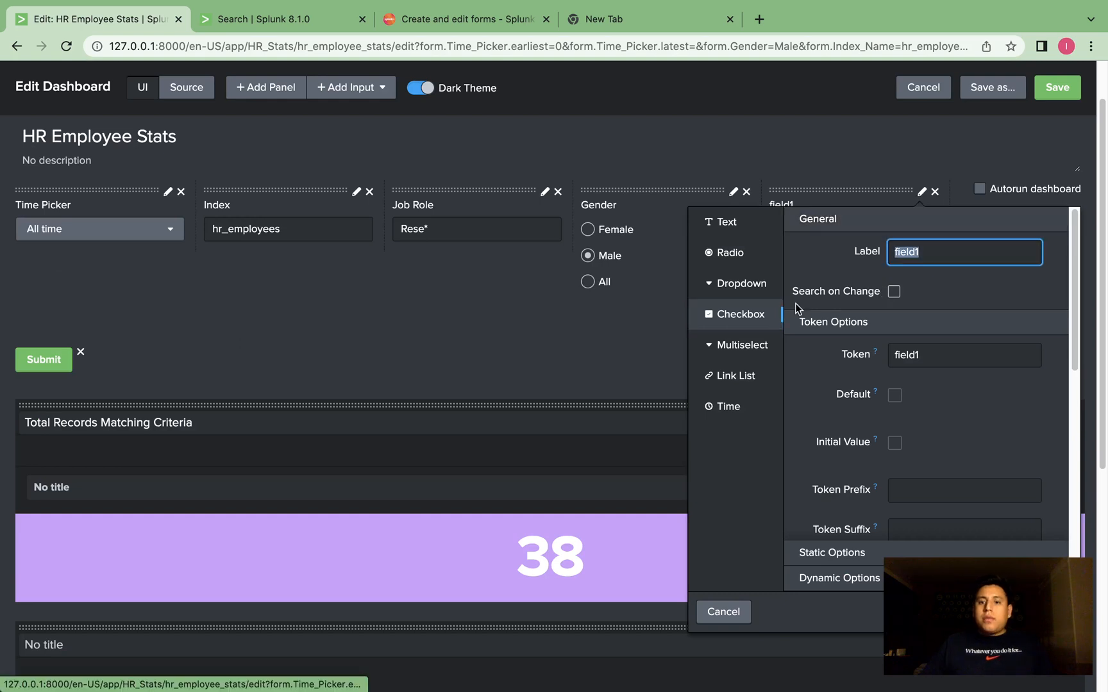
pyautogui.moveTo(880, 275)
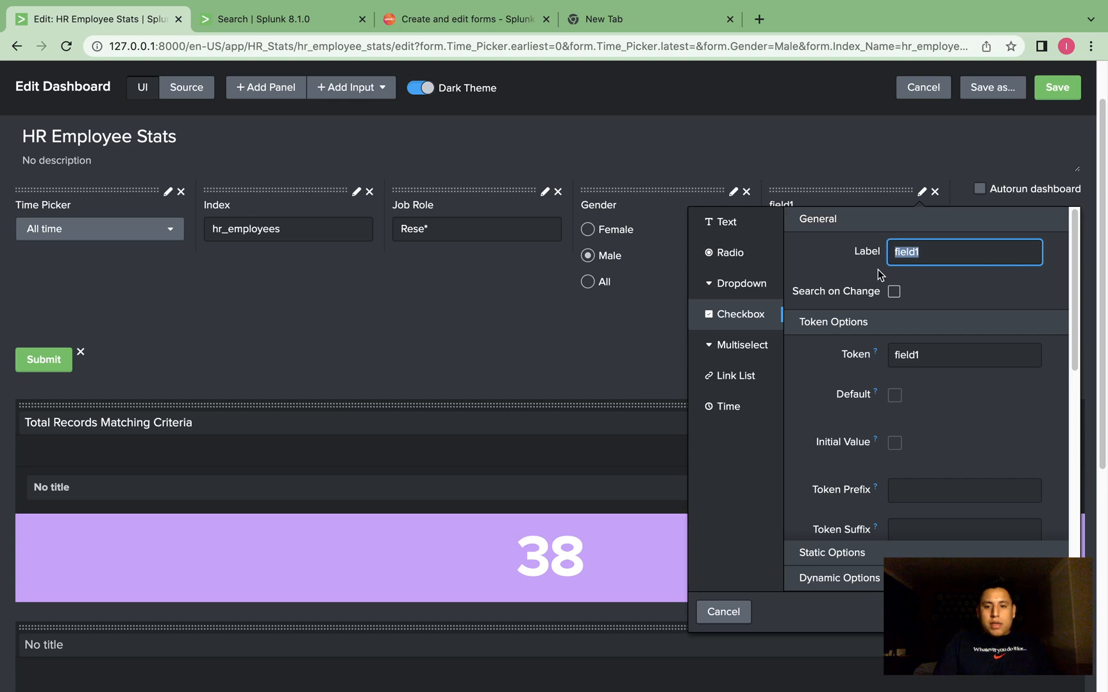
pyautogui.write('Tra')
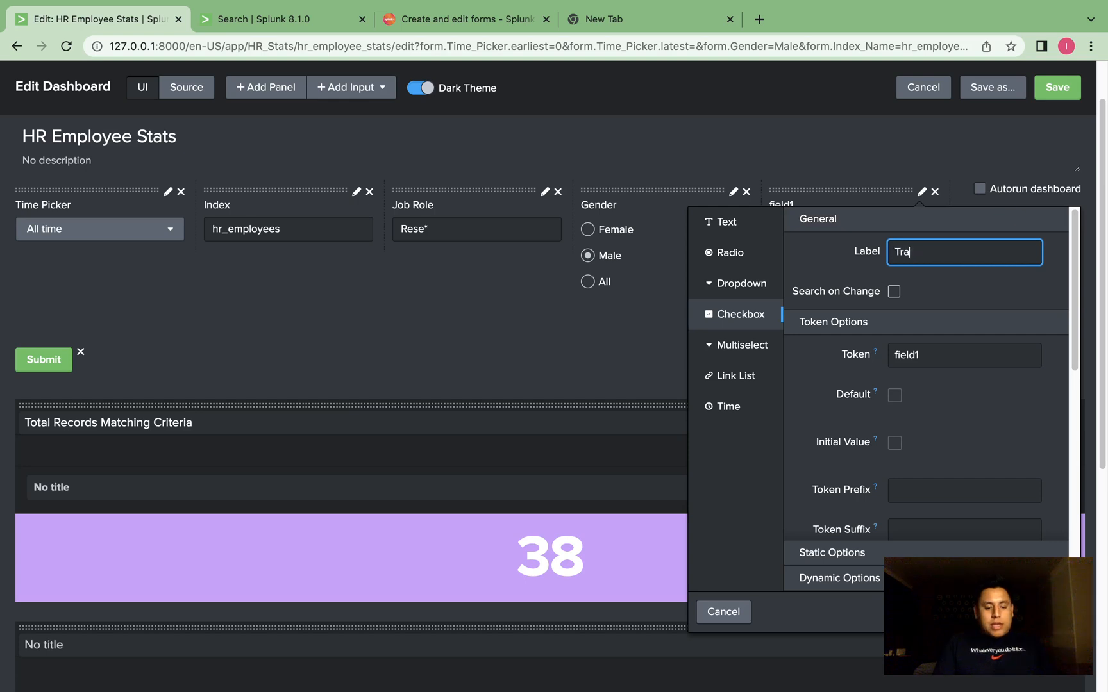
pyautogui.write('vel Status')
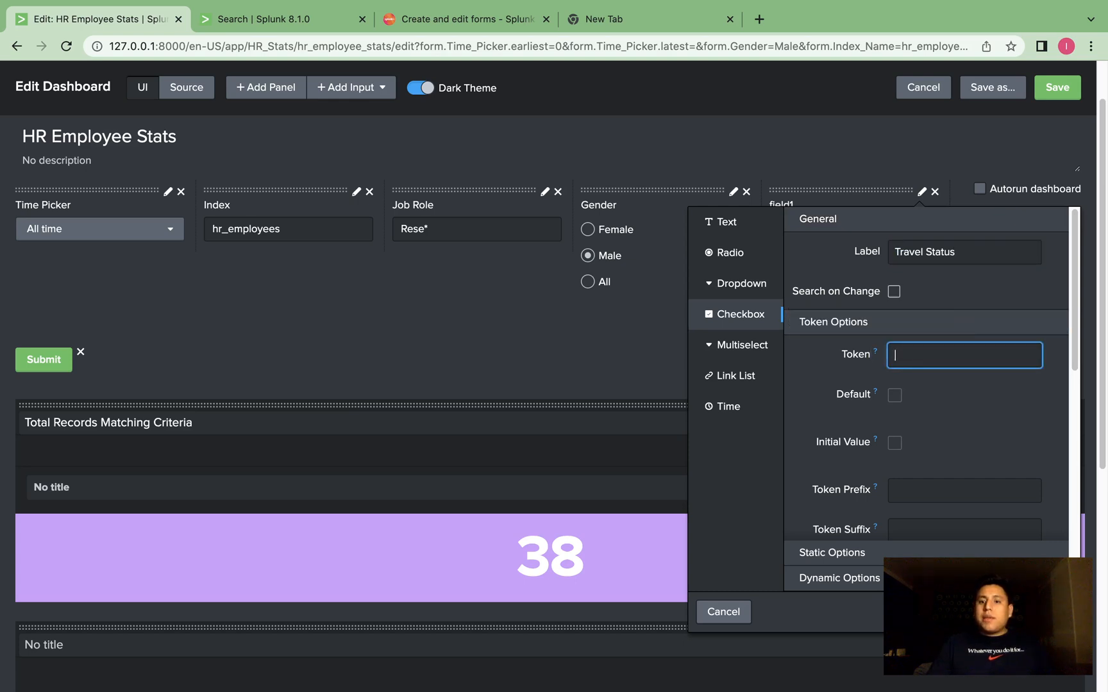
pyautogui.write('Travel')
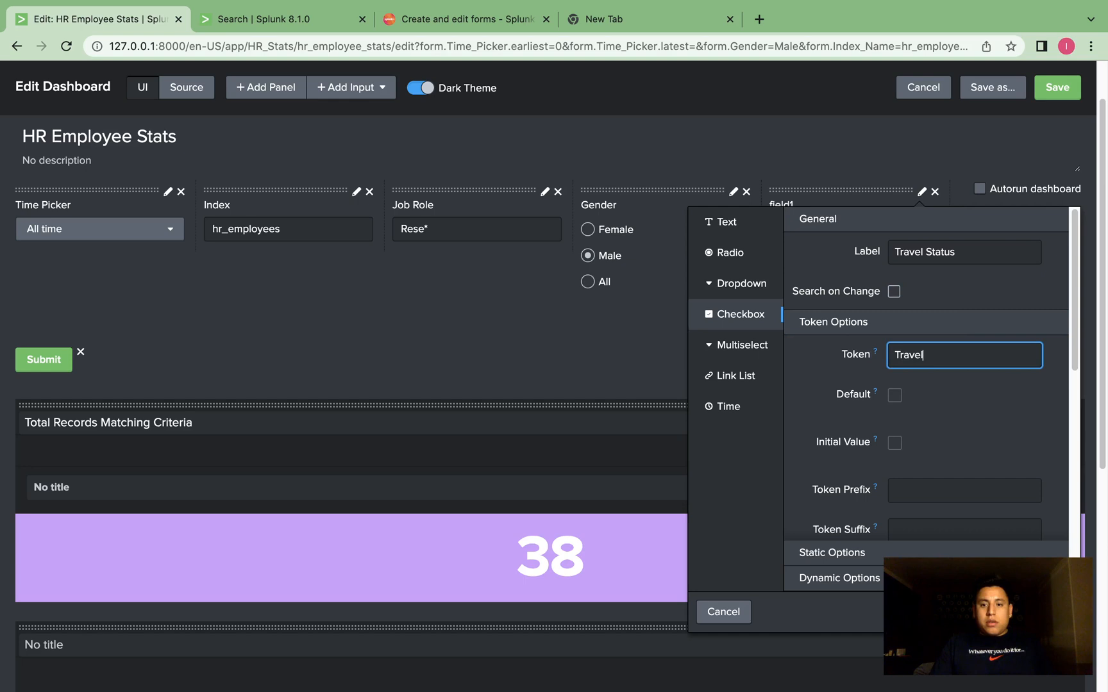
# - Add two more static option rows and enter Travel_Frequently with its quoted value in the first
pyautogui.scroll(-3)
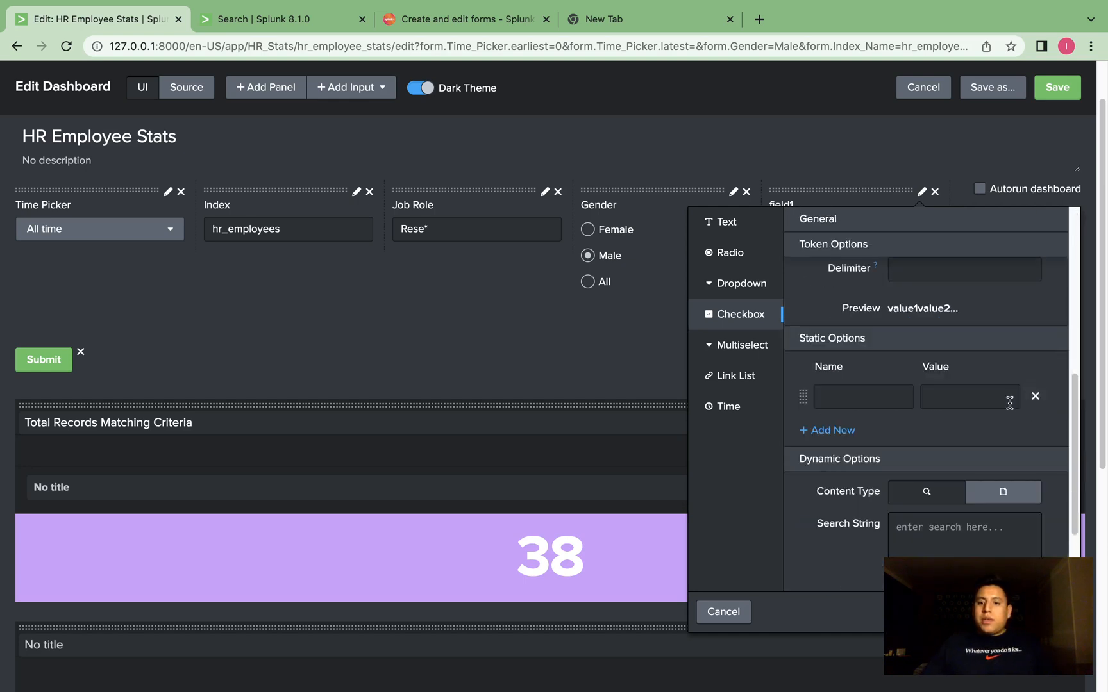
pyautogui.click(827, 431)
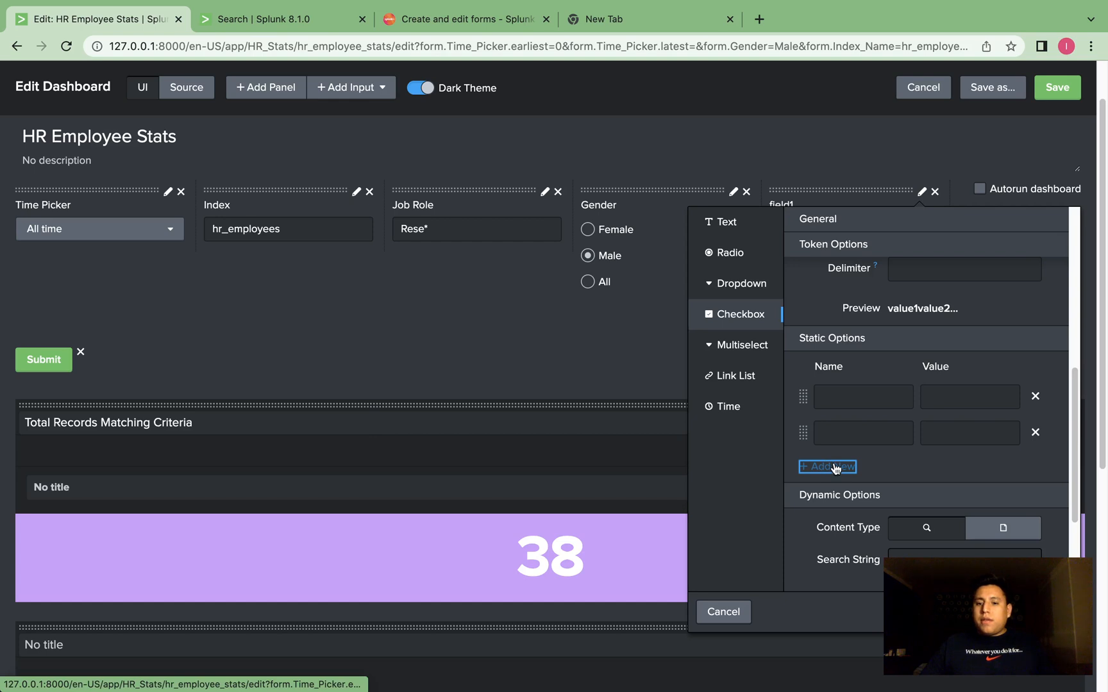
pyautogui.click(827, 467)
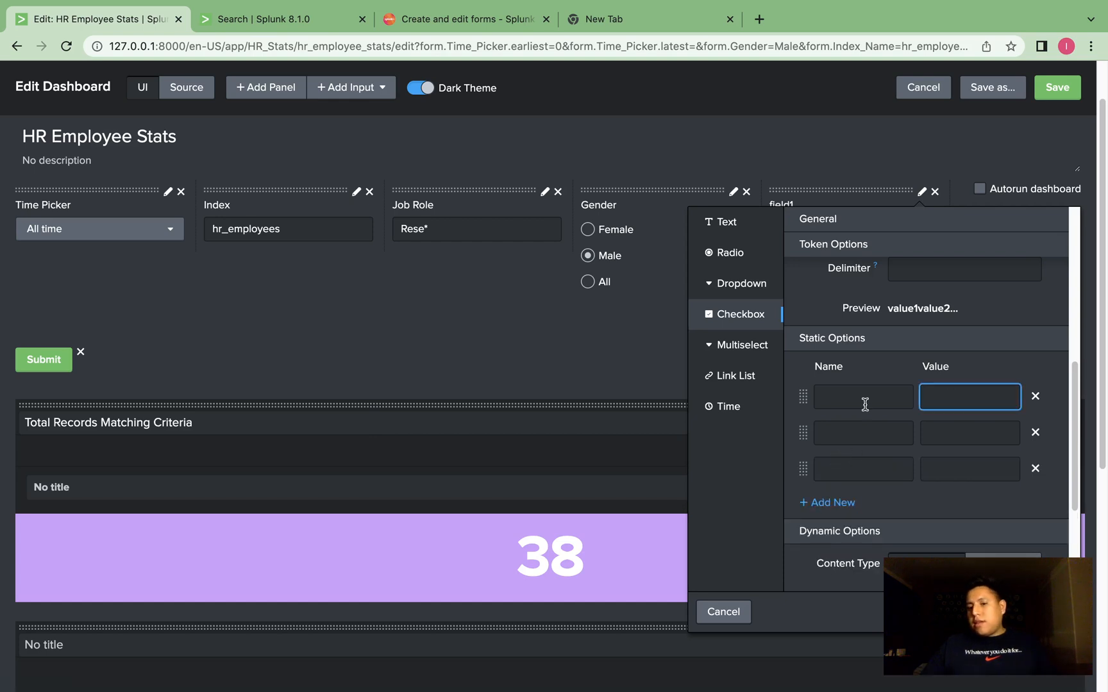
pyautogui.click(862, 396)
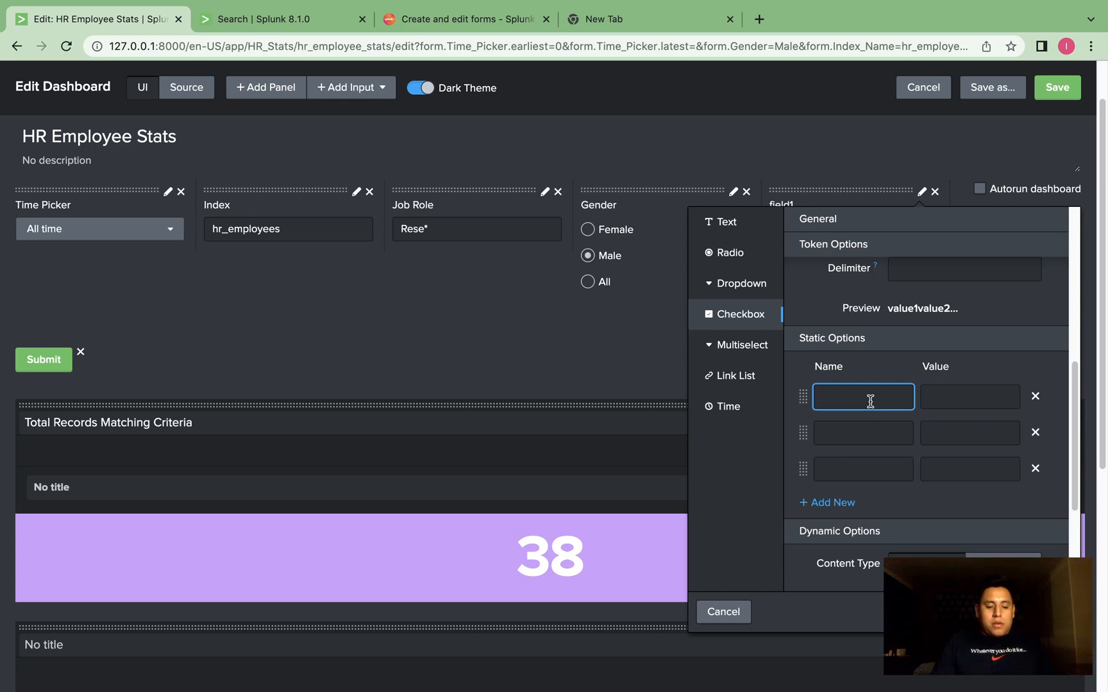
pyautogui.write('Travel')
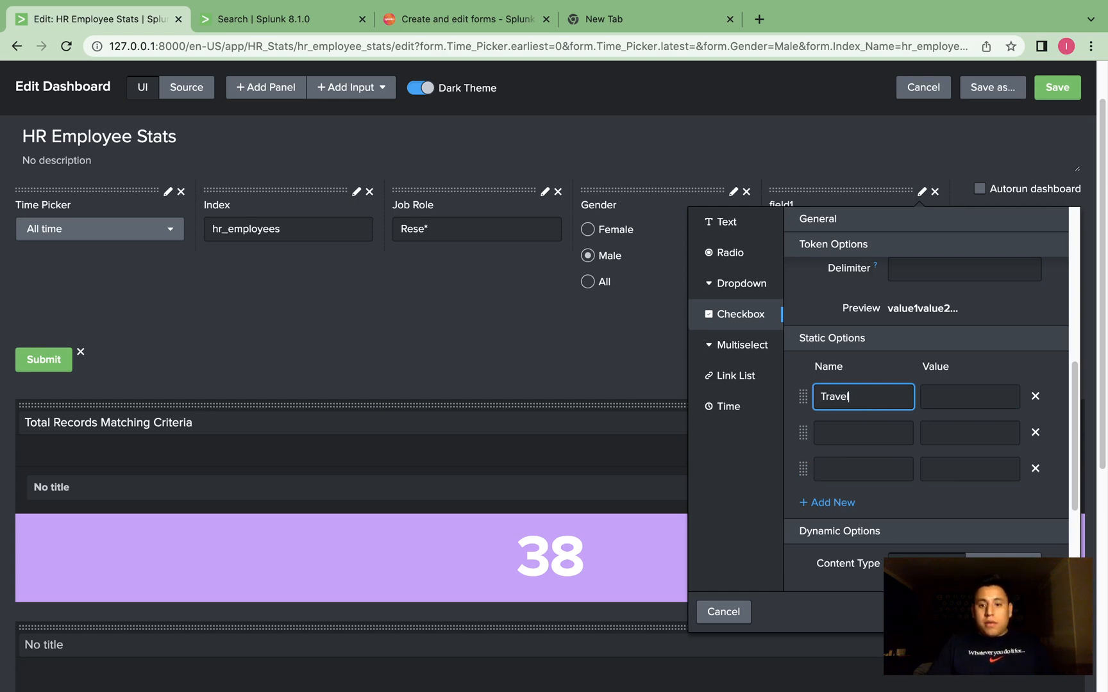
pyautogui.write('_Frequent')
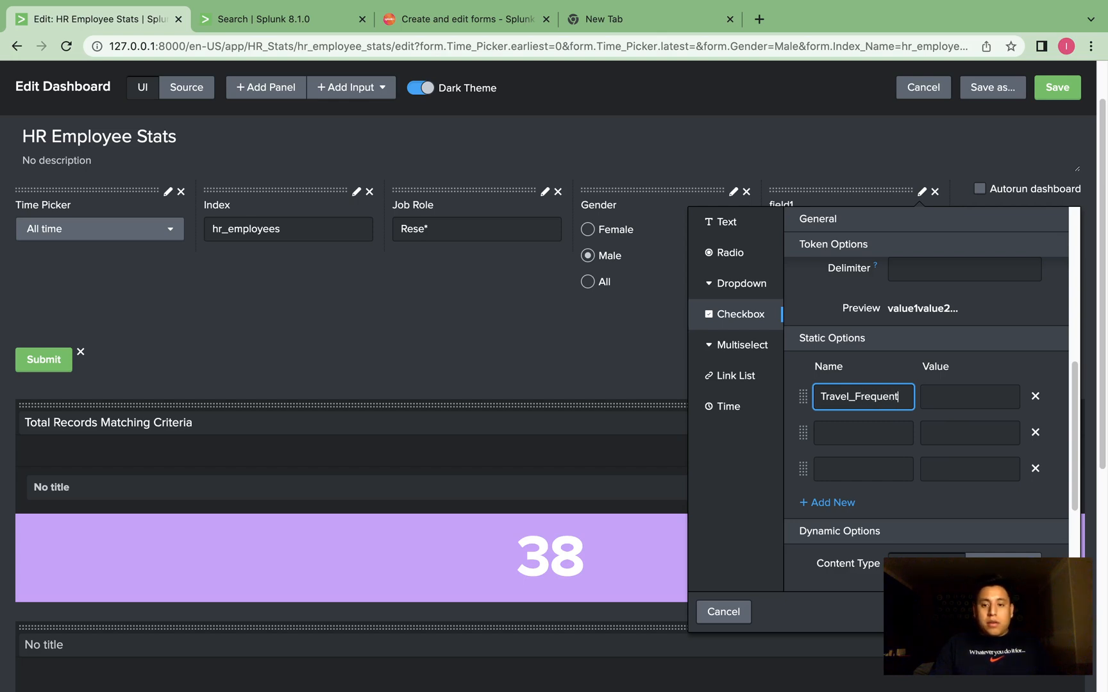
pyautogui.write('1')
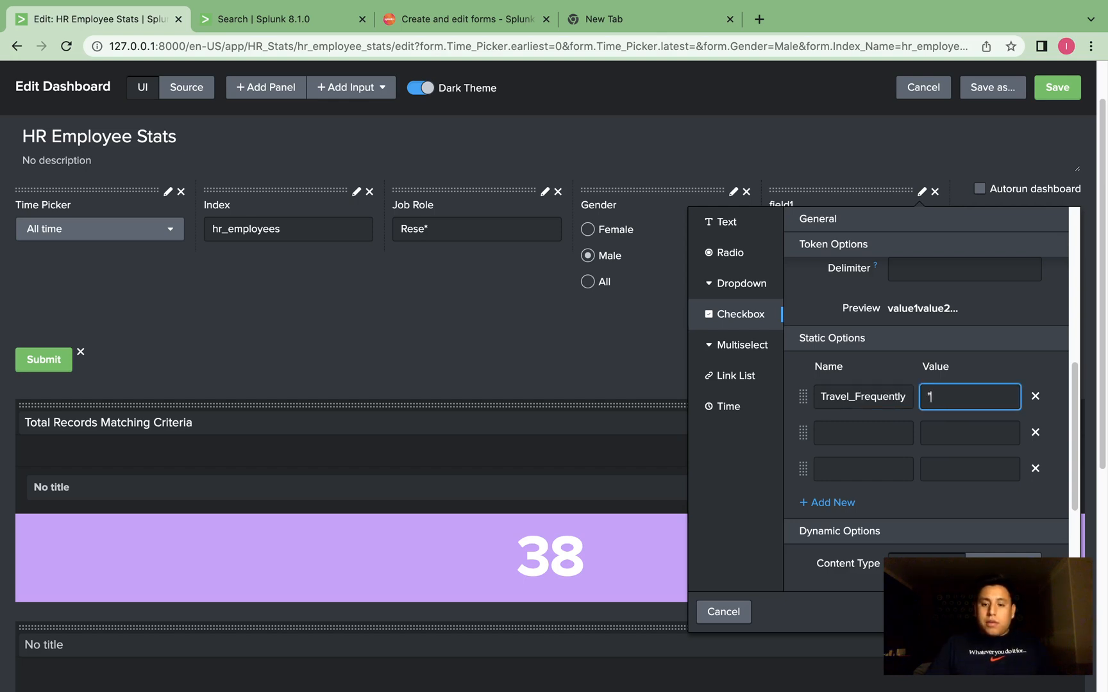
pyautogui.write('"Tra"')
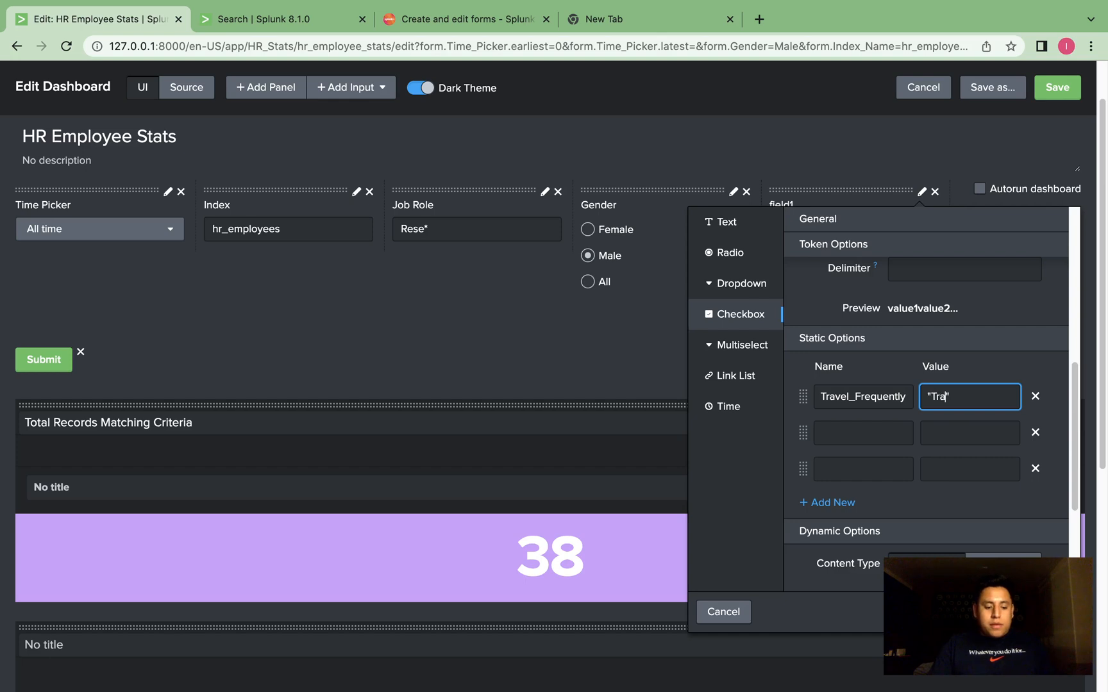
pyautogui.write('vel_Frequently')
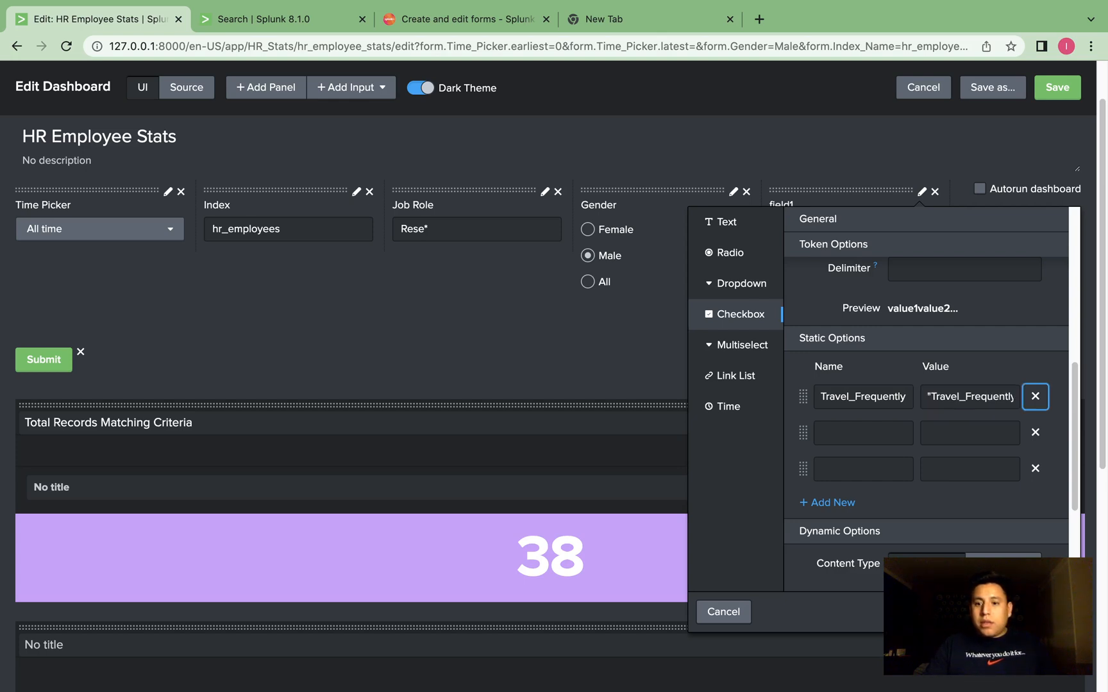
# - Fill the second and third options as Travel_Rarely and Non-Travel with matching values
pyautogui.click(863, 433)
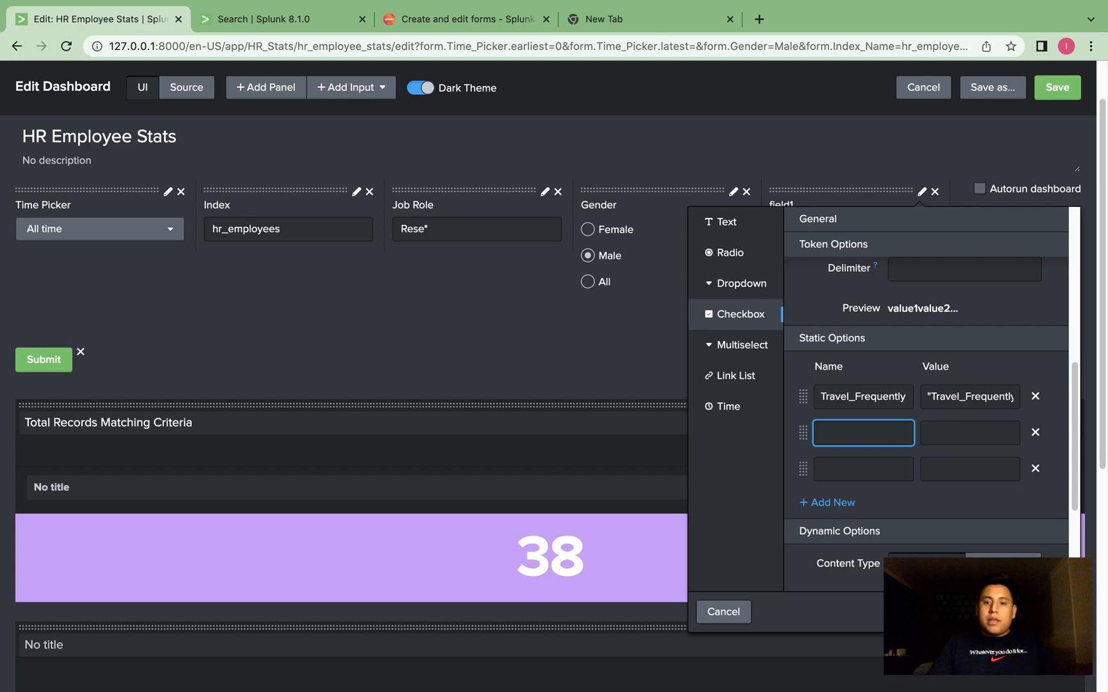
pyautogui.write('Tra')
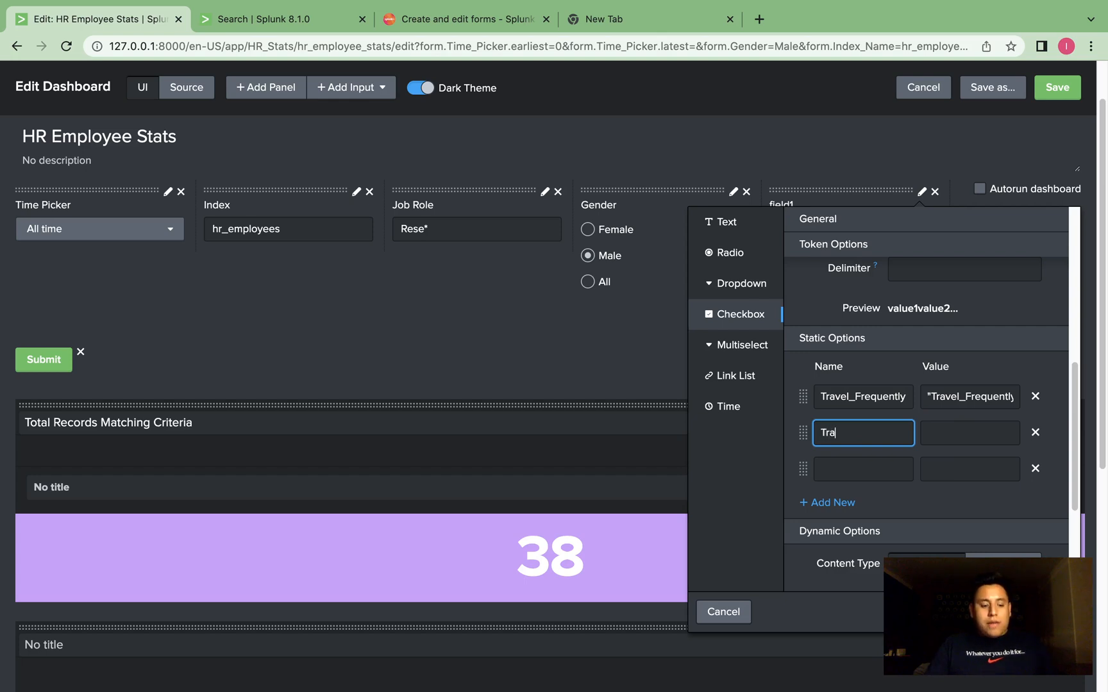
pyautogui.write('vel')
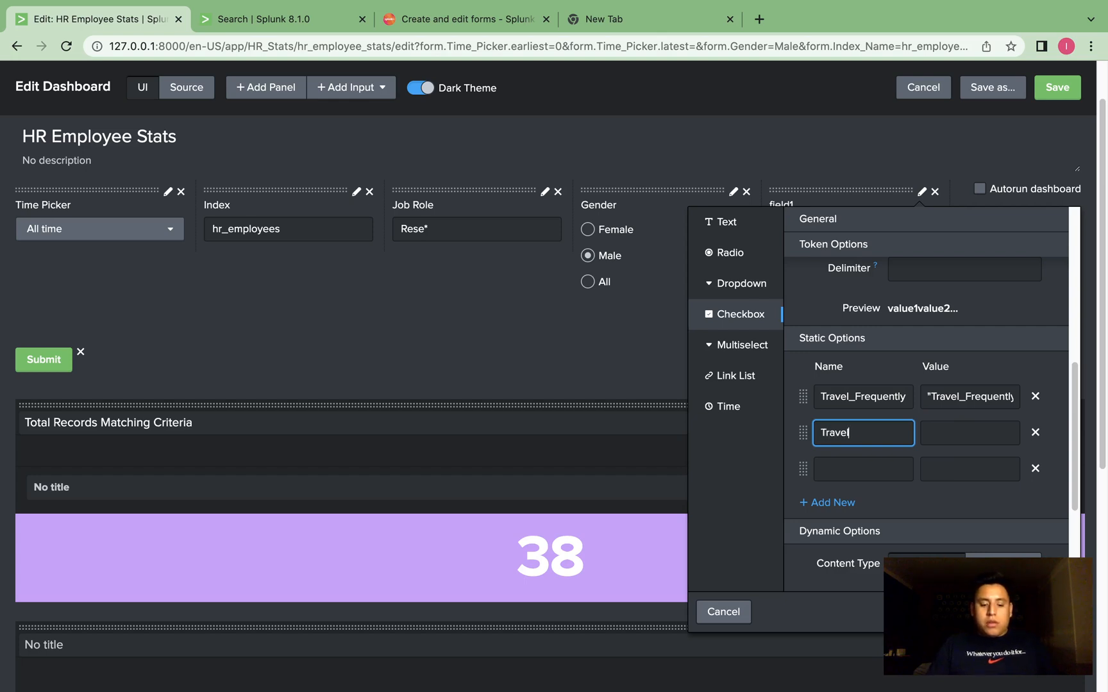
pyautogui.write('_Rare')
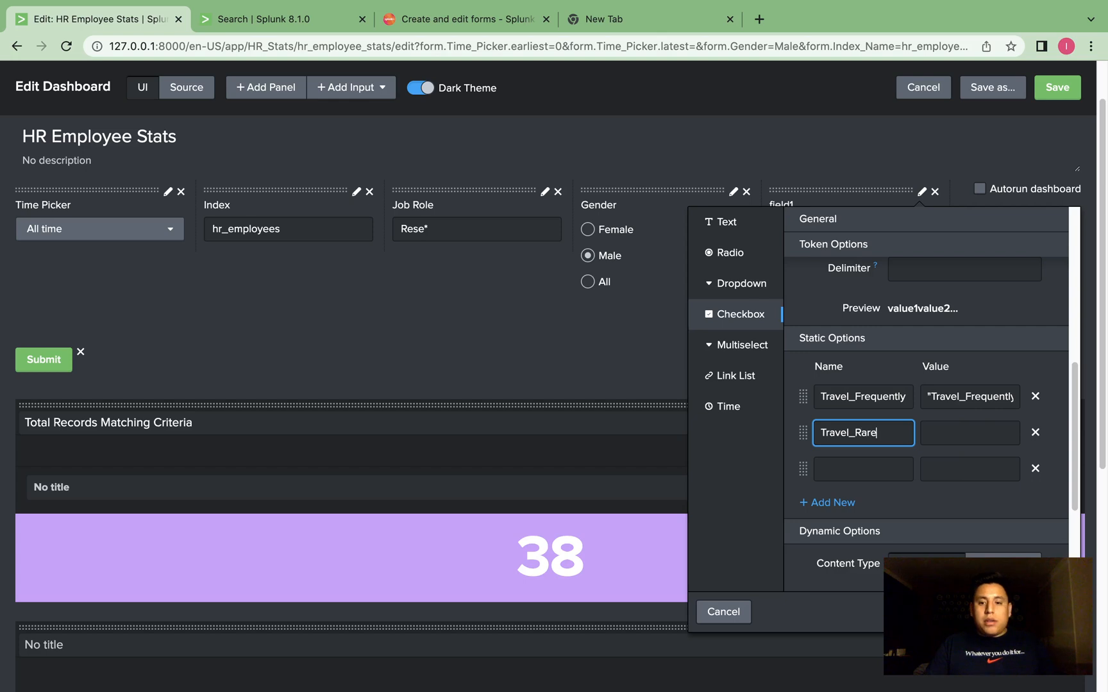
pyautogui.write('ly')
pyautogui.click(971, 434)
pyautogui.write('"')
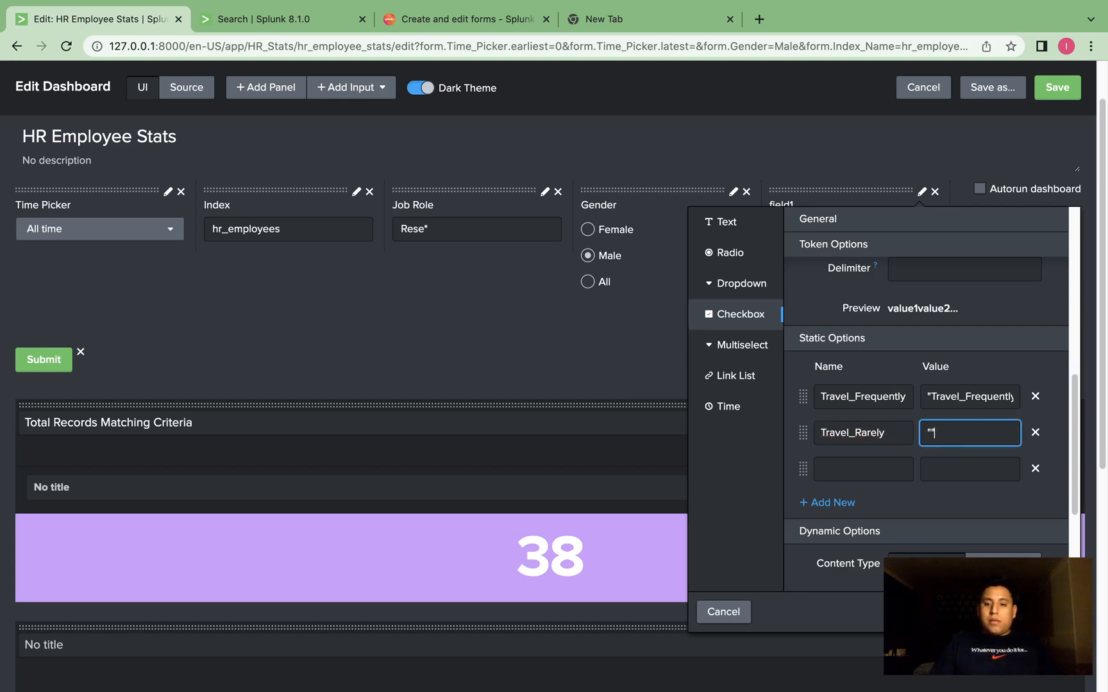
pyautogui.write('Rarely"')
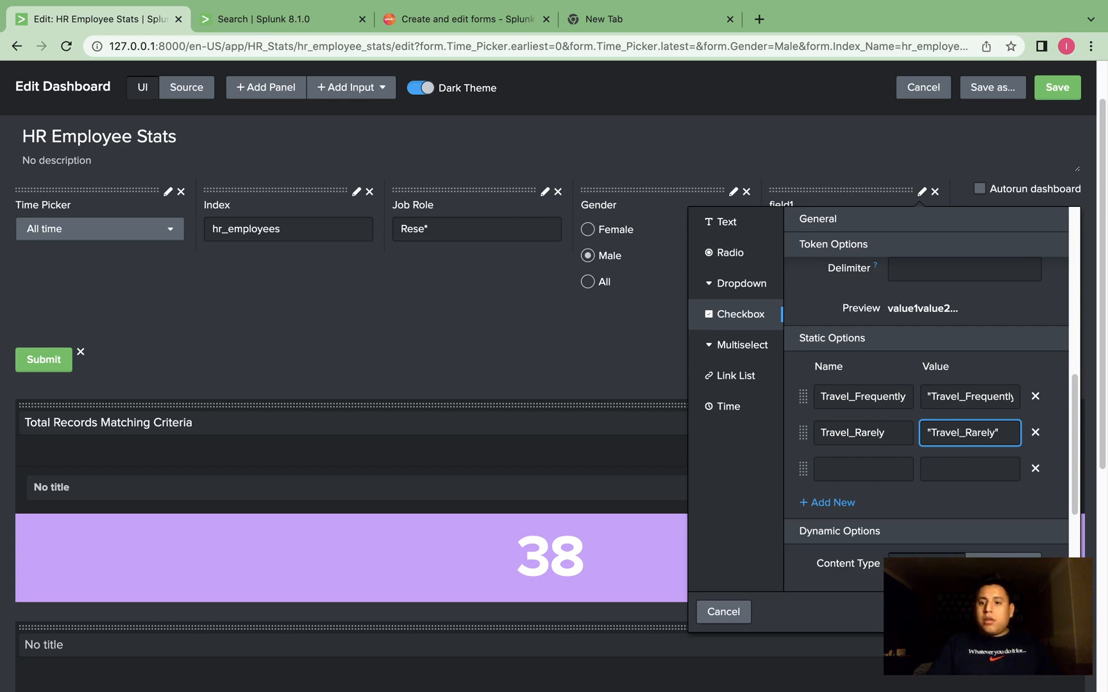
pyautogui.write('N')
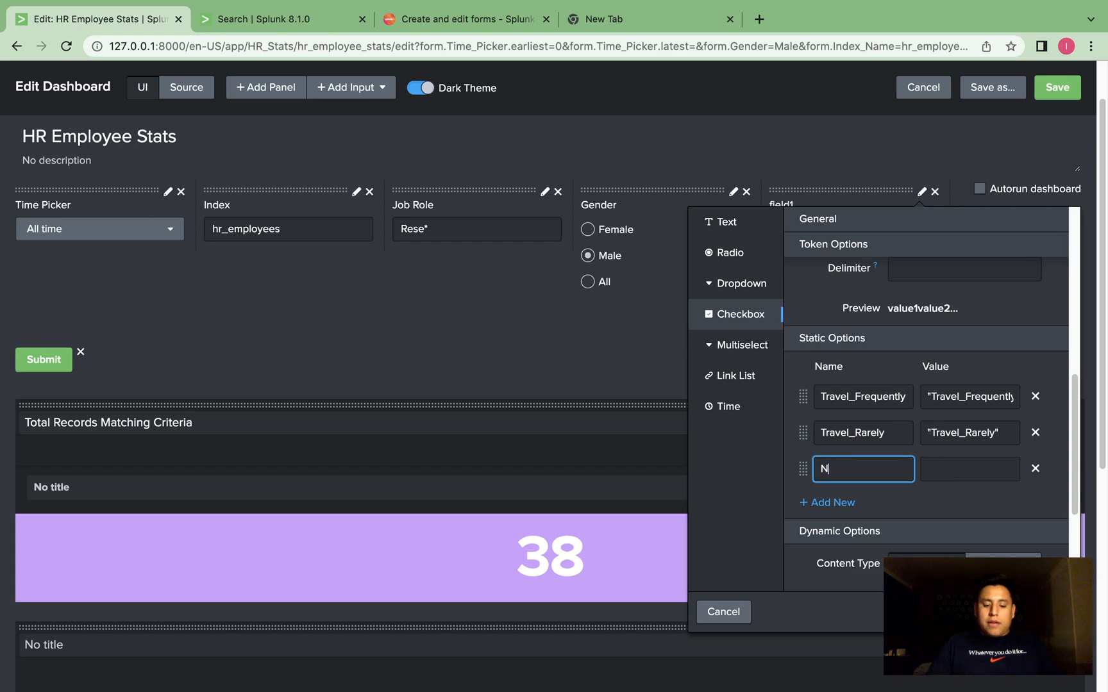
pyautogui.write('on-t')
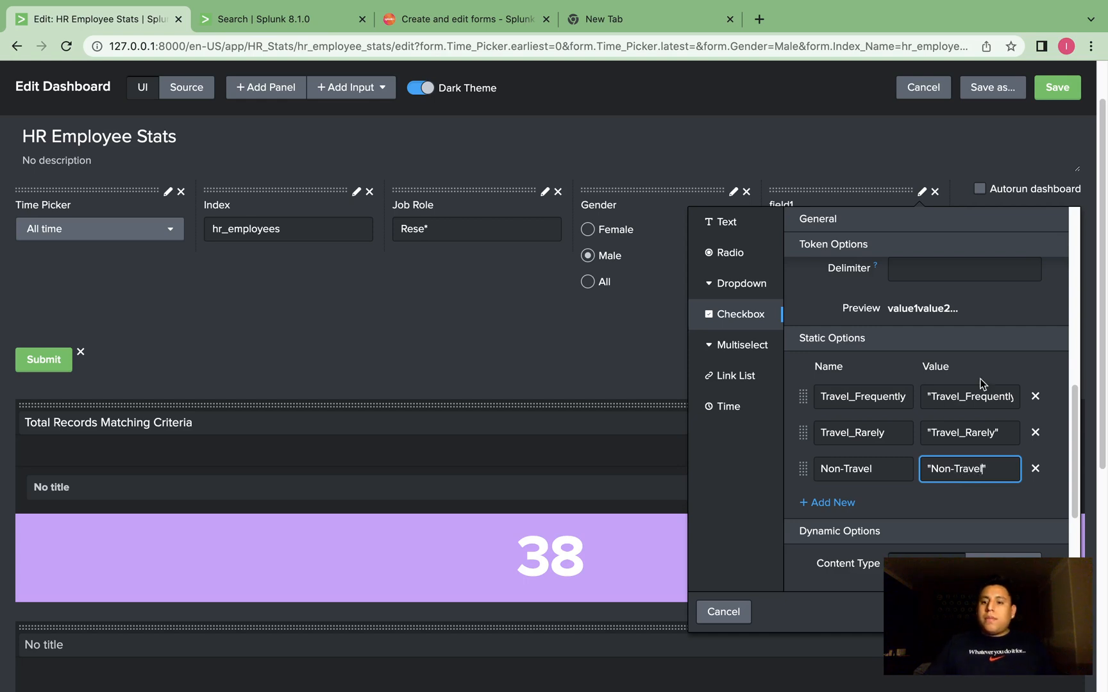
pyautogui.scroll(3)
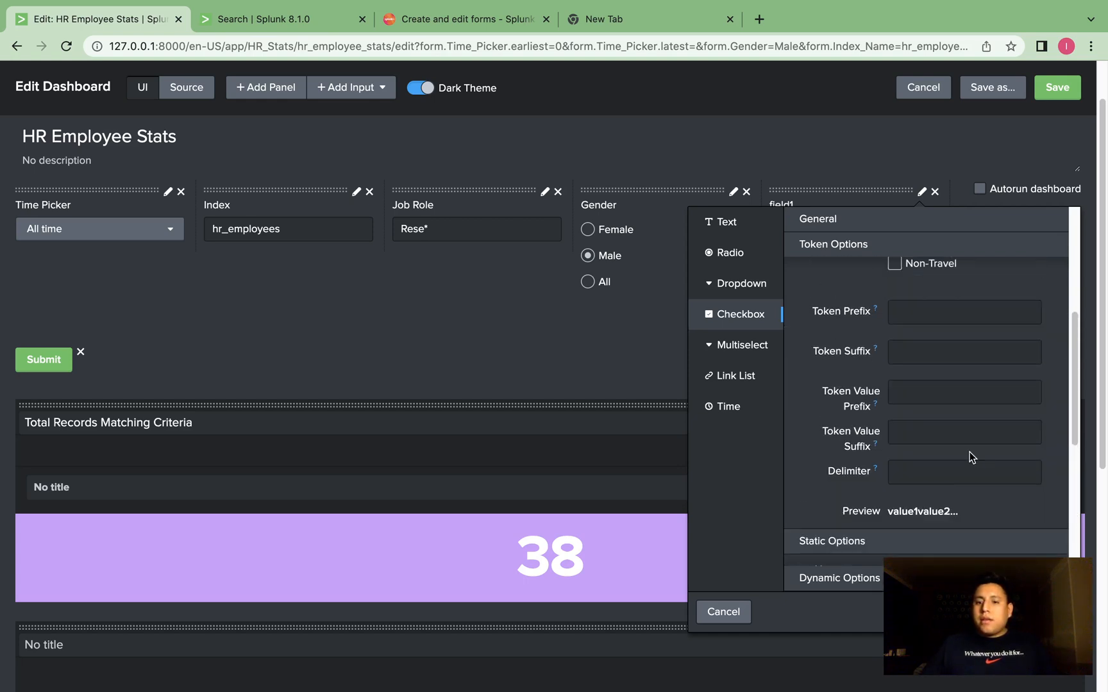
# - Set the checkbox's Delimiter to OR so selected travel values are joined by OR
pyautogui.click(964, 472)
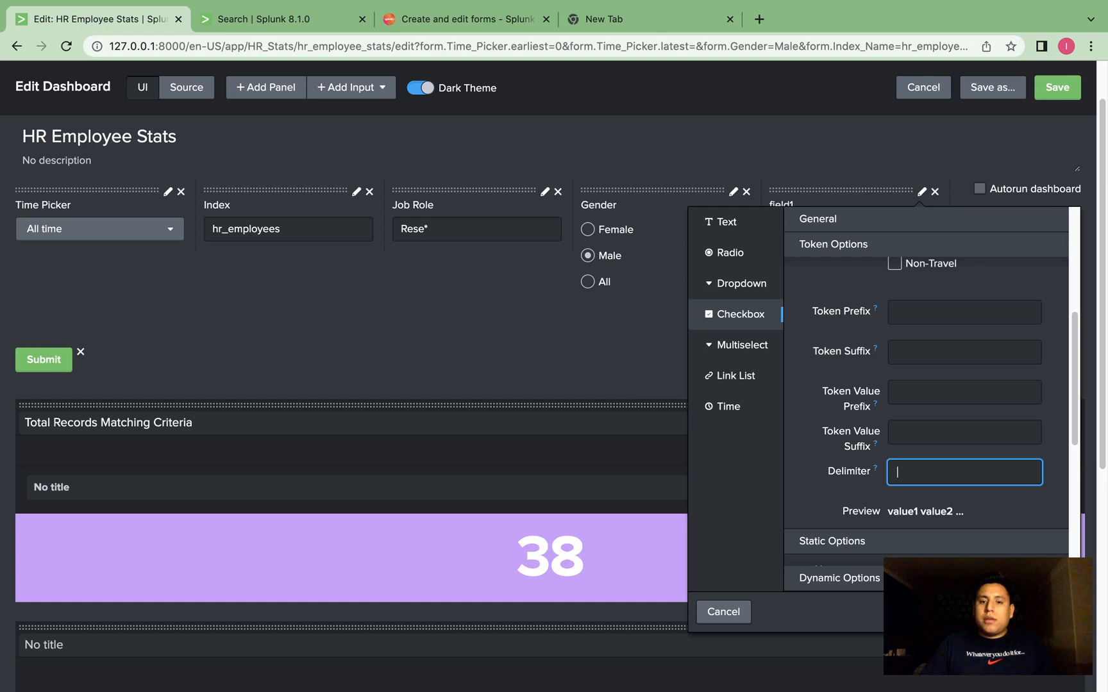
pyautogui.moveTo(885, 423)
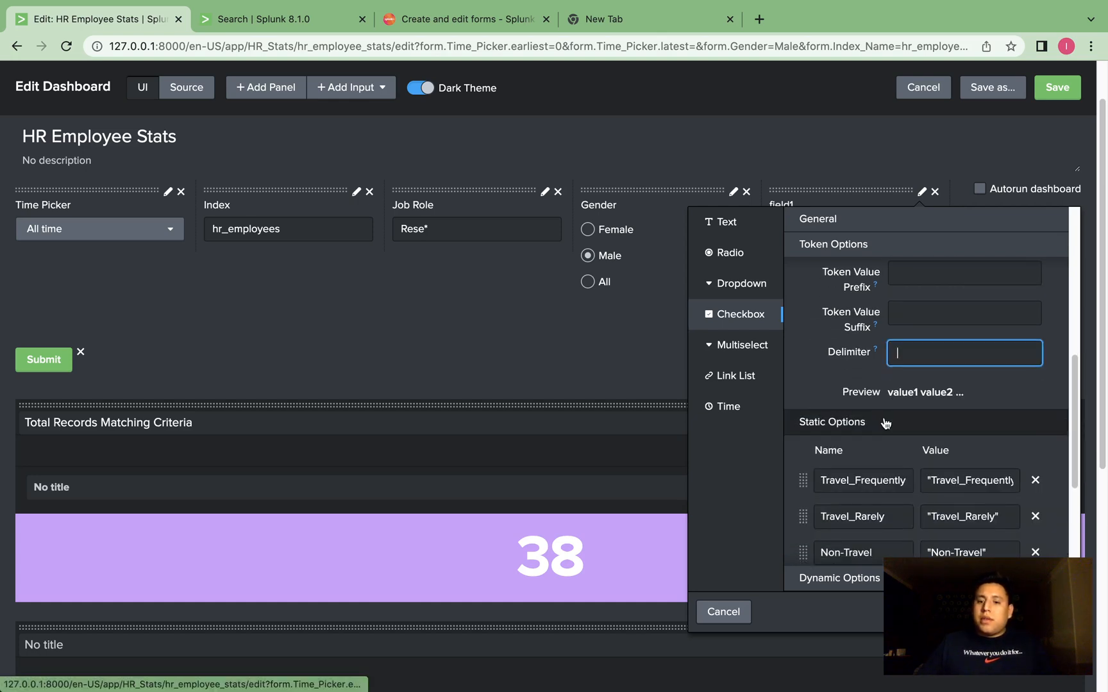
pyautogui.moveTo(918, 500)
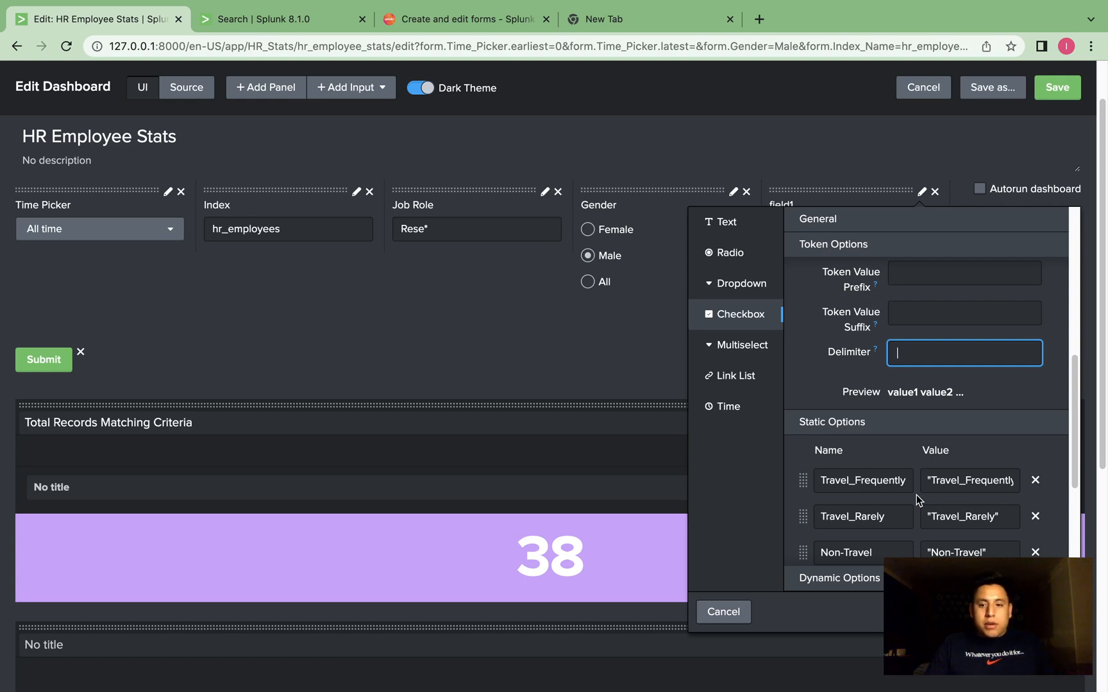
pyautogui.write('OR')
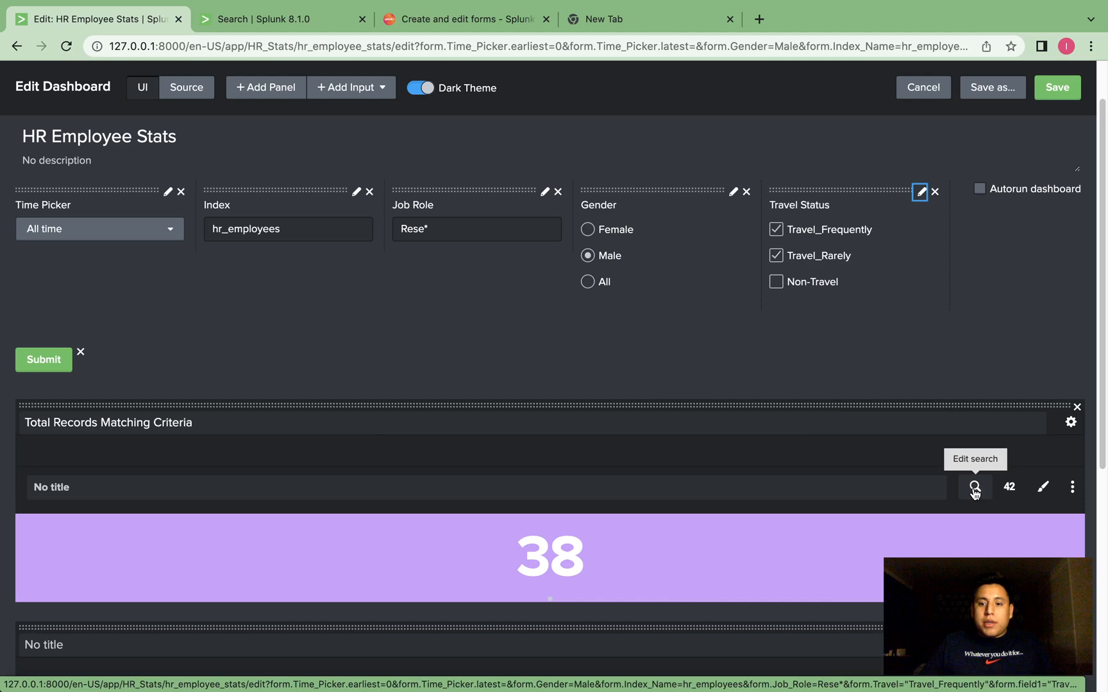
# - Confirm BusinessTravel=$Travel$ in the count and employee table searches and apply both
pyautogui.click(975, 487)
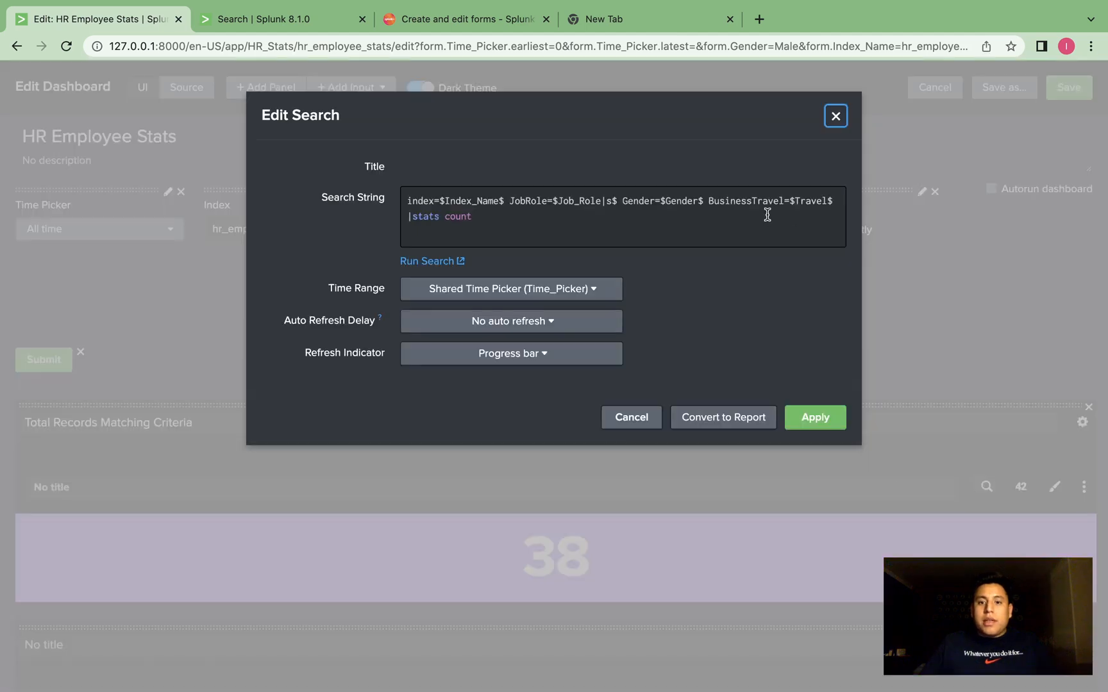
pyautogui.moveTo(709, 201)
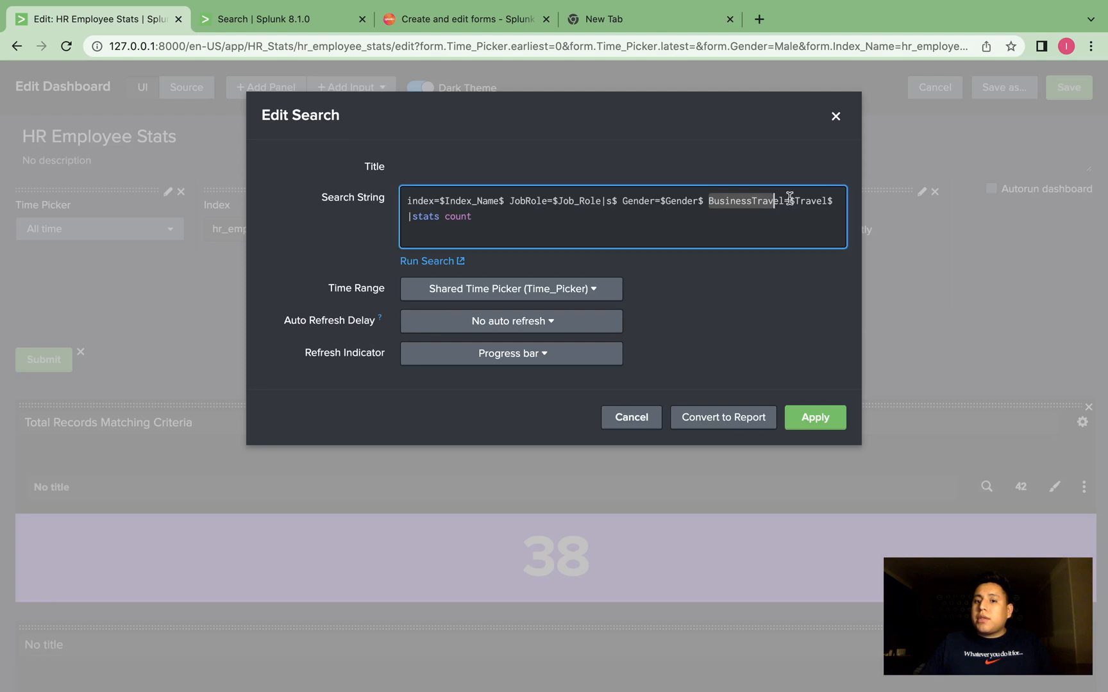
pyautogui.moveTo(814, 417)
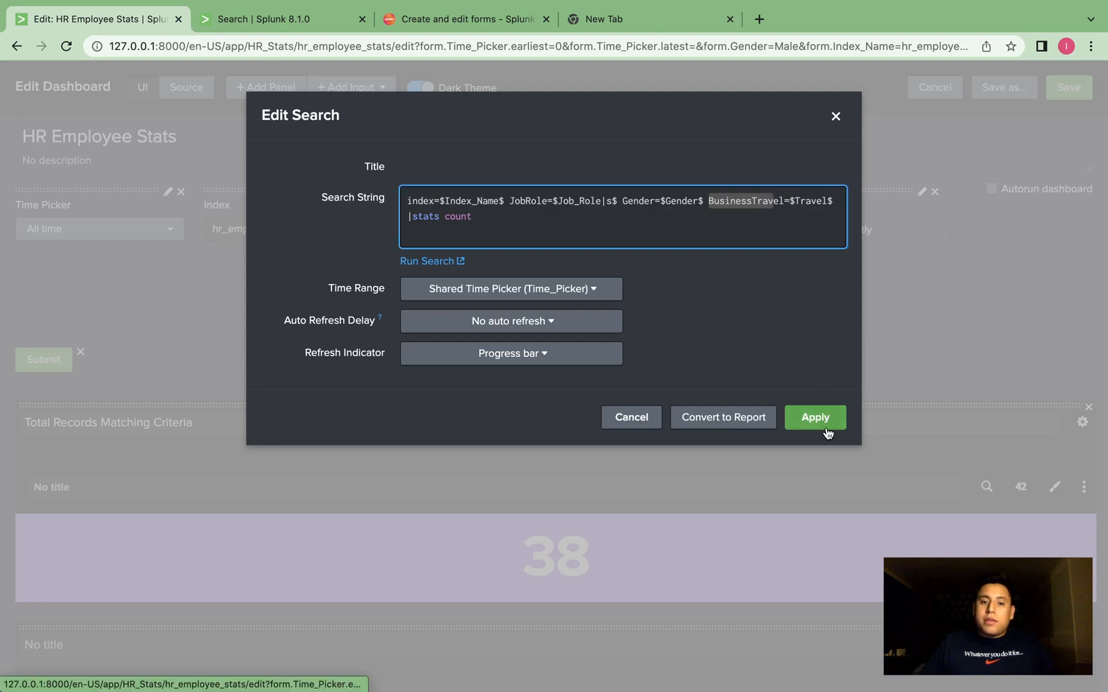
pyautogui.click(813, 417)
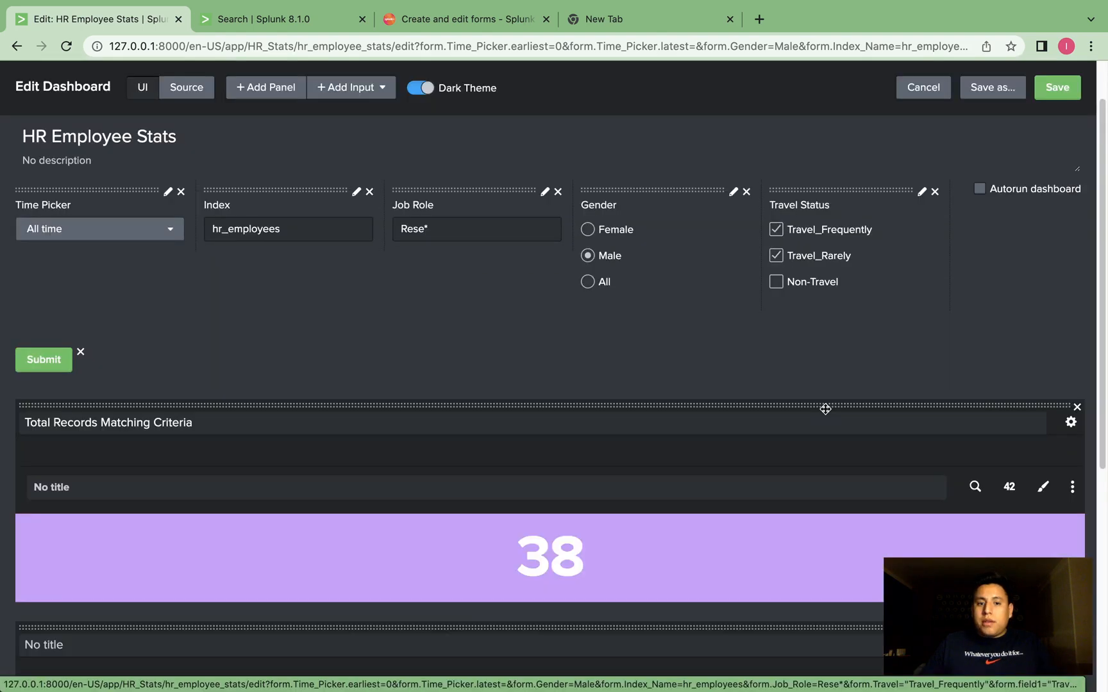
pyautogui.scroll(-3)
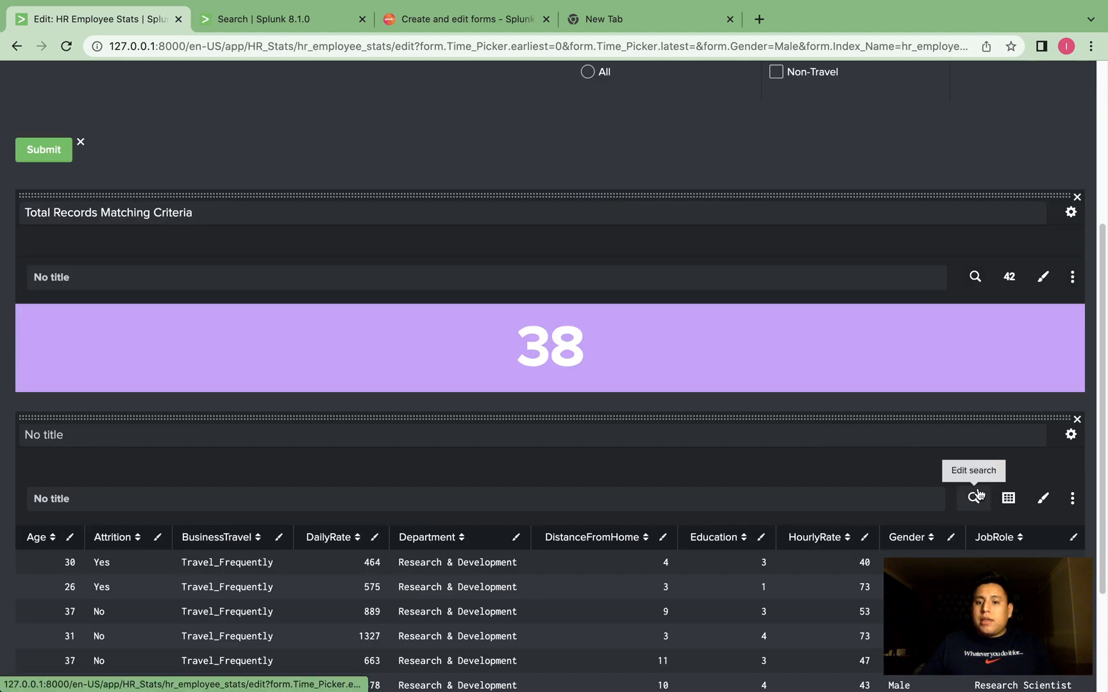
pyautogui.click(974, 498)
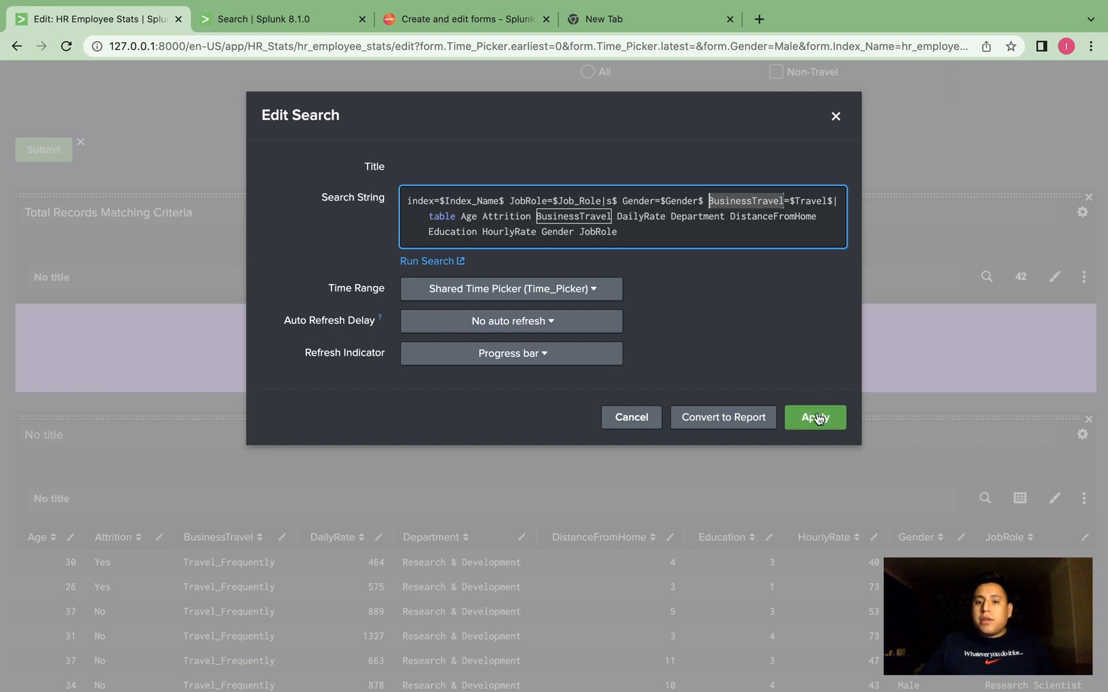
pyautogui.click(815, 417)
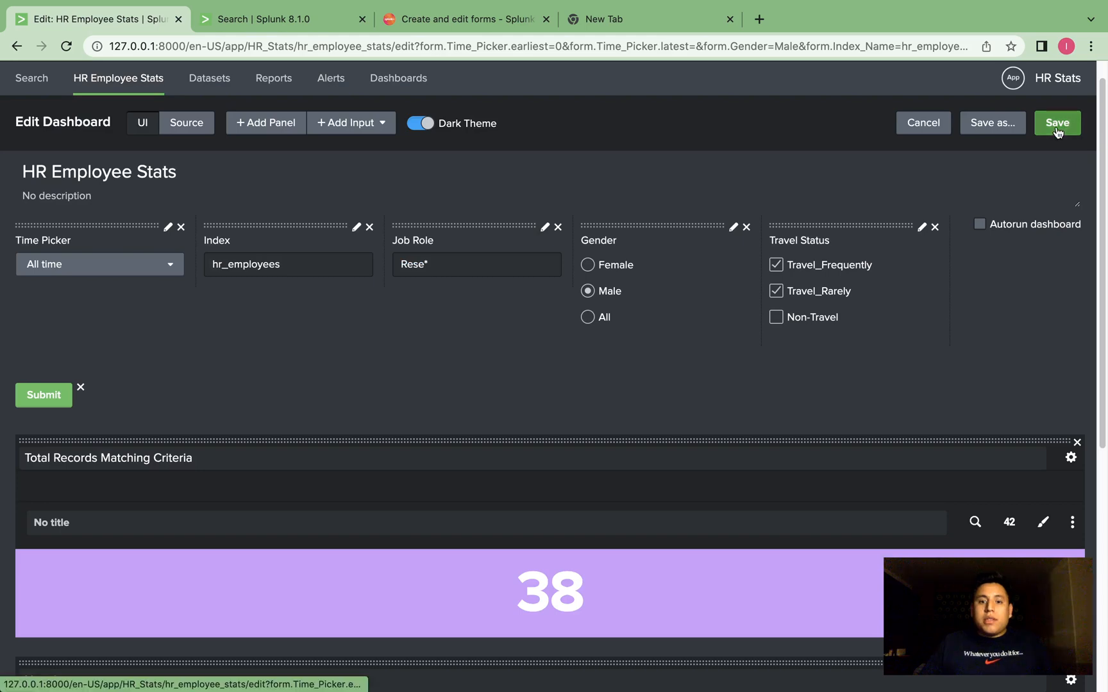
# - Save the dashboard, then submit Female with only Non-Travel ticked, giving 11 records, and page the table
pyautogui.click(1057, 121)
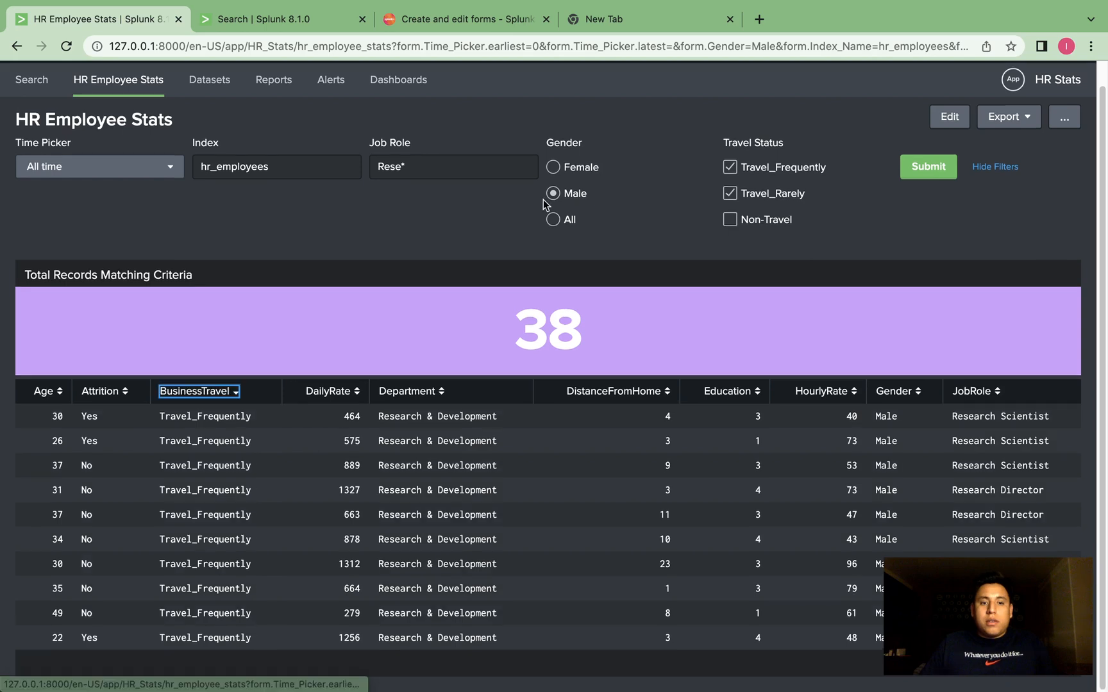
pyautogui.click(730, 220)
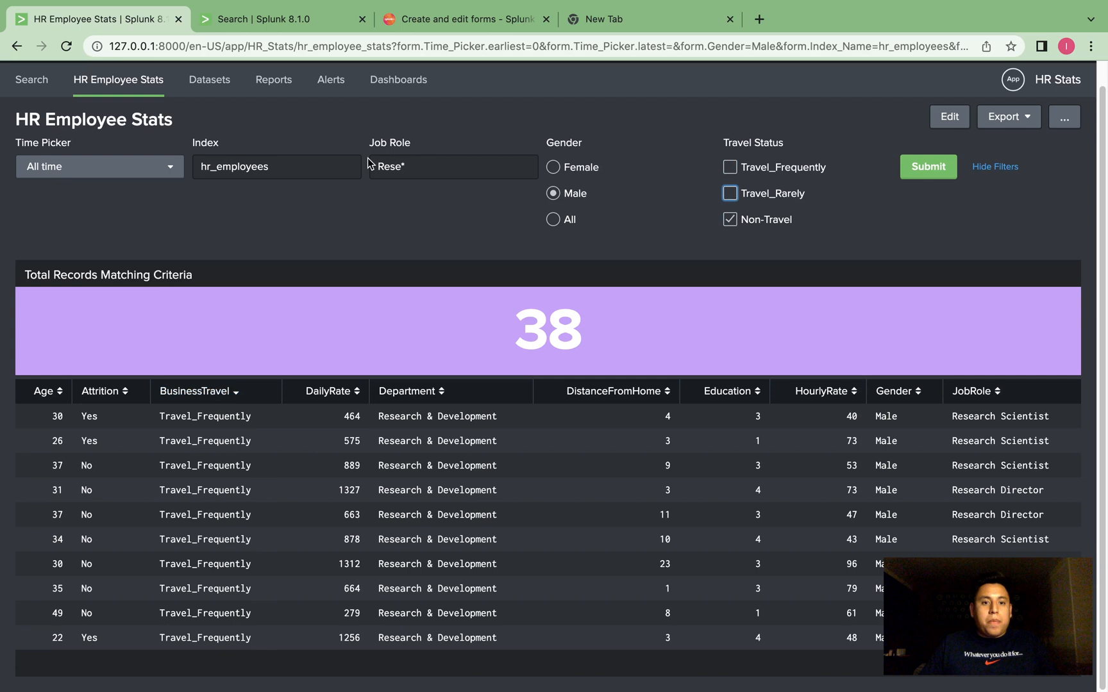
pyautogui.click(553, 166)
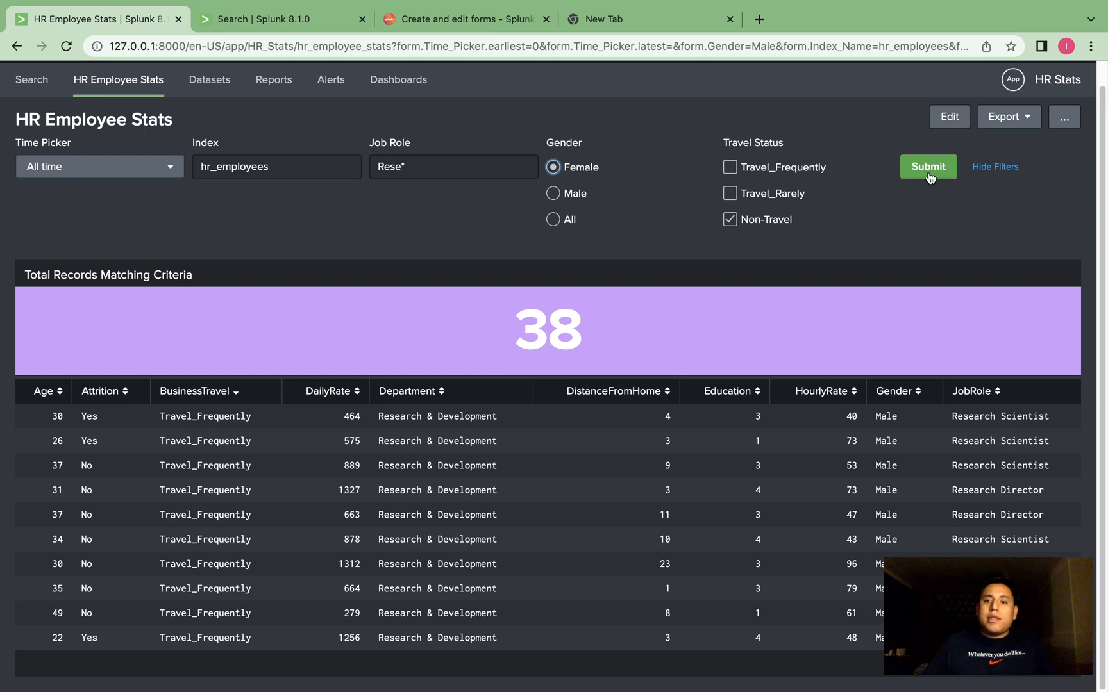
pyautogui.click(927, 167)
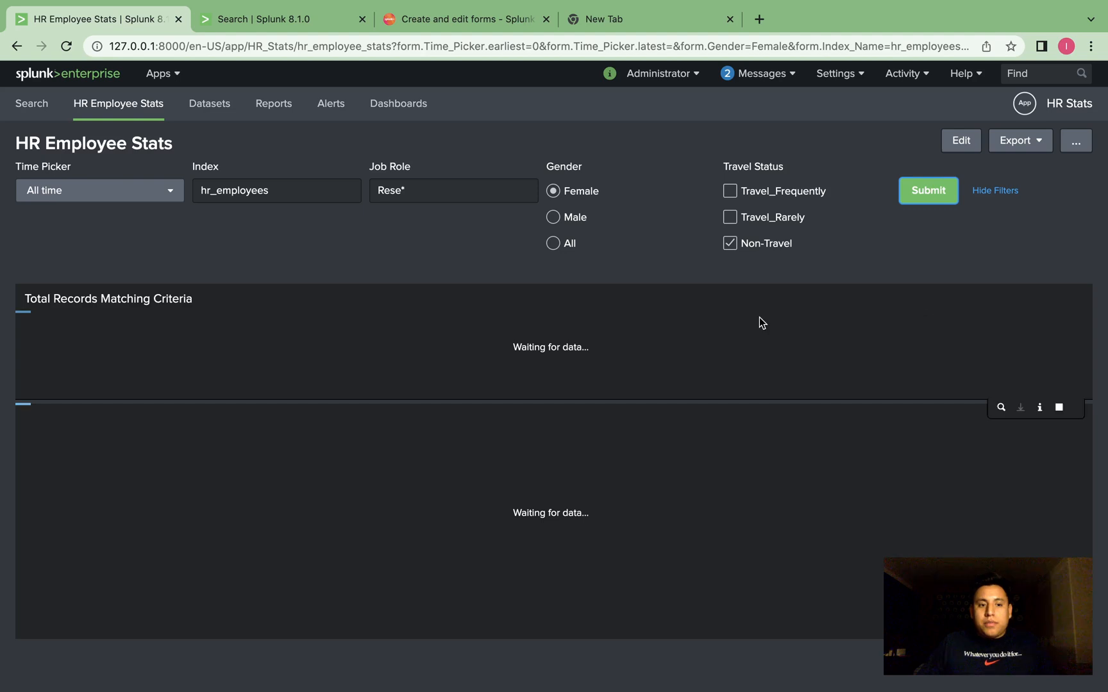
pyautogui.click(927, 191)
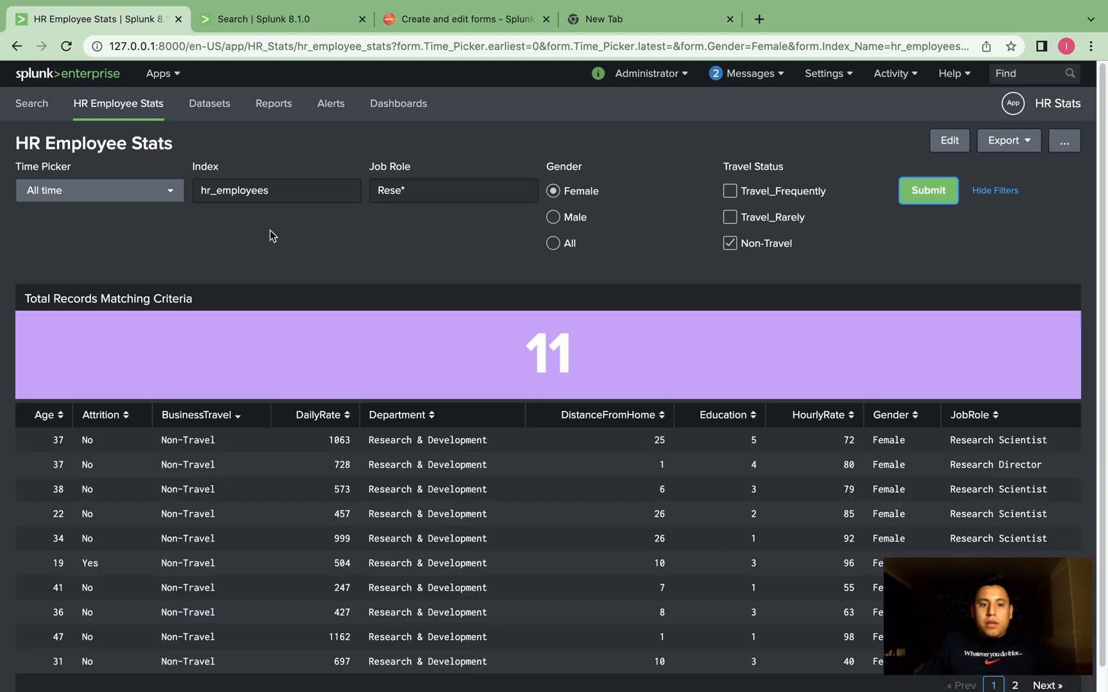
pyautogui.moveTo(789, 320)
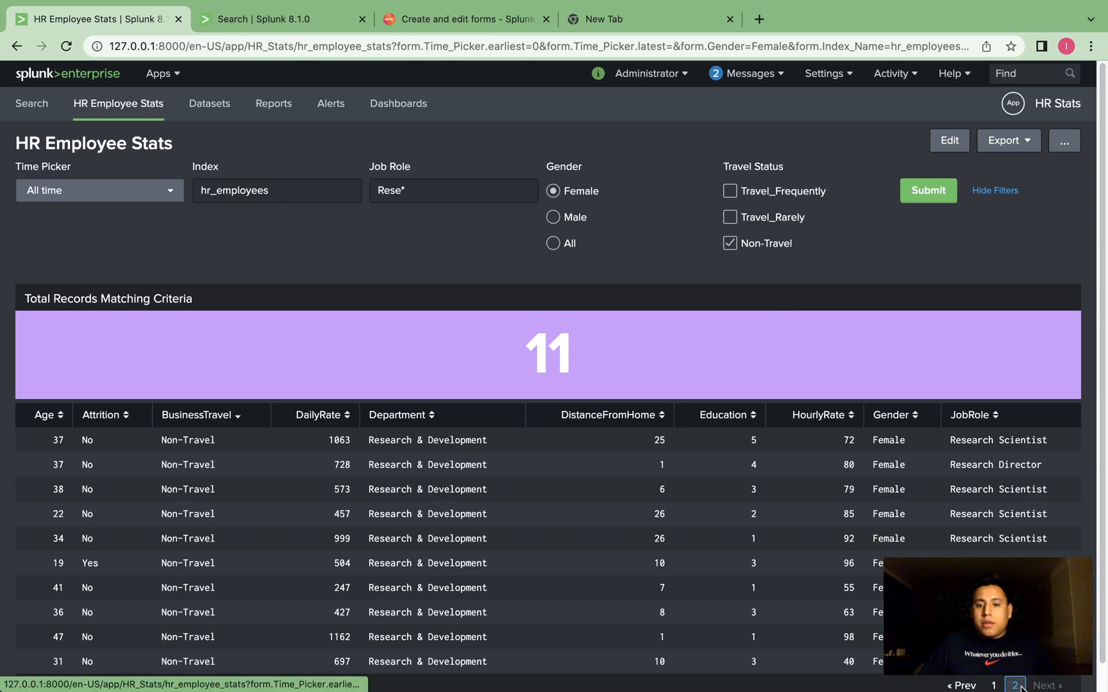
pyautogui.click(960, 685)
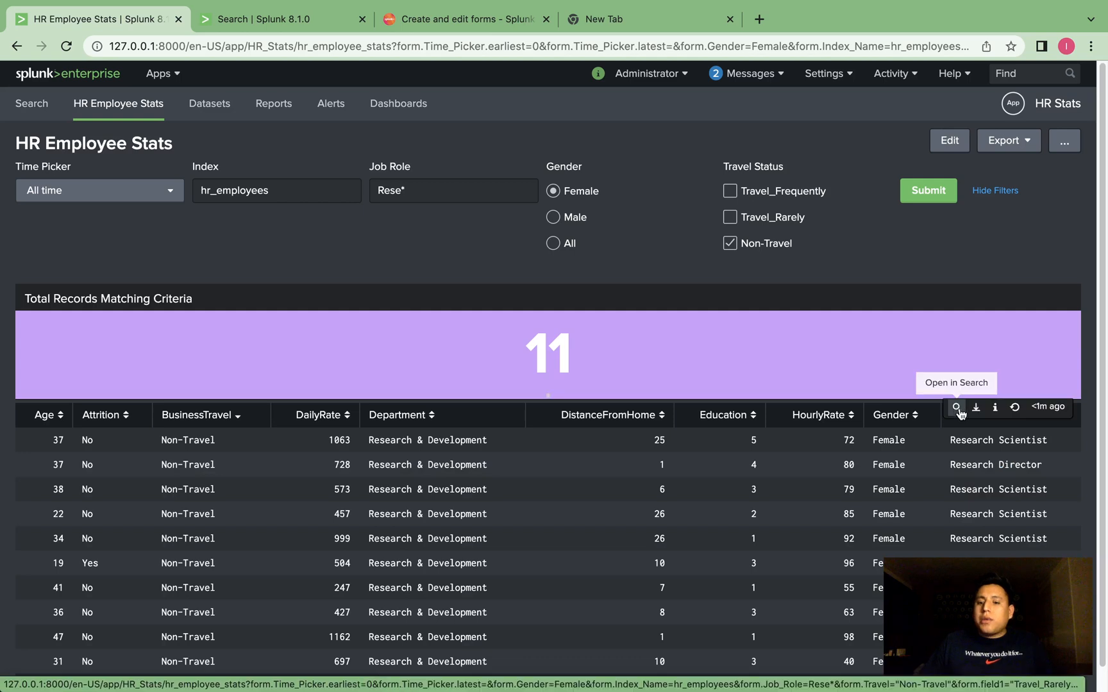
# - Open the count's query in Search, then submit Female with Travel_Rarely and Non-Travel ticked and view its search
pyautogui.click(955, 406)
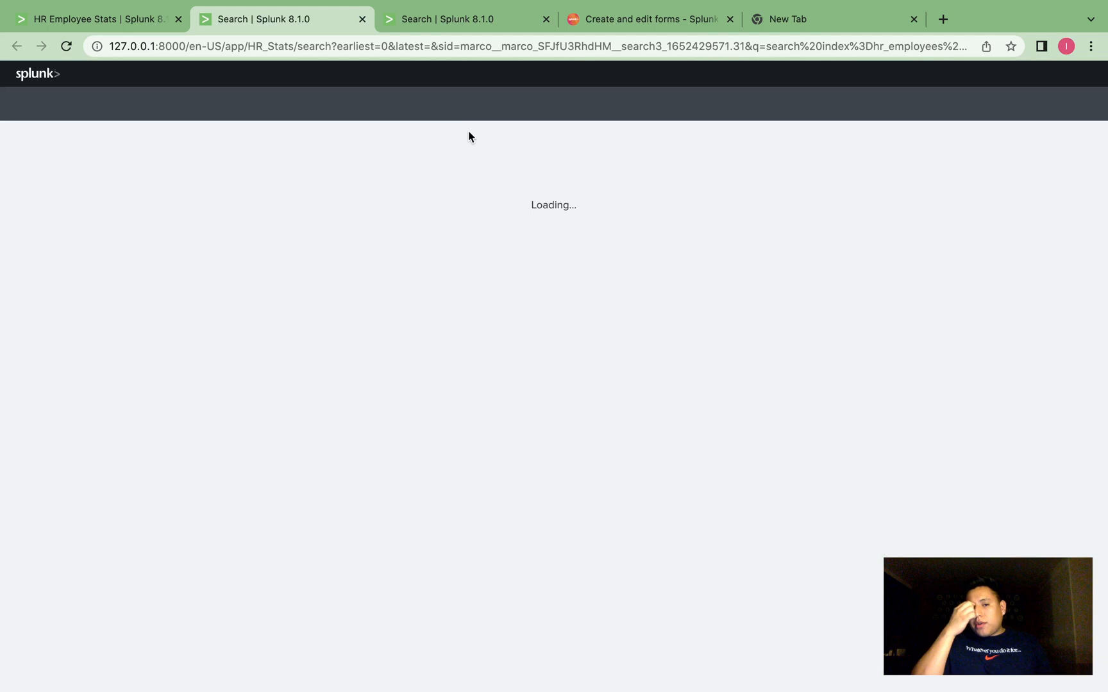
pyautogui.moveTo(261, 243)
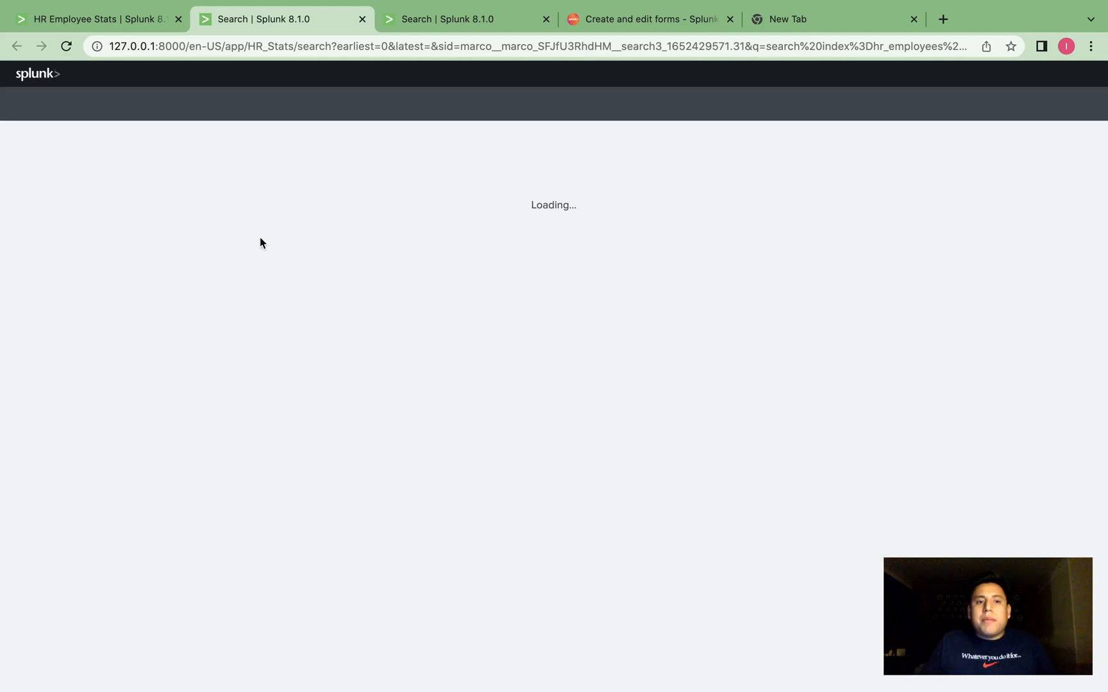
pyautogui.moveTo(533, 210)
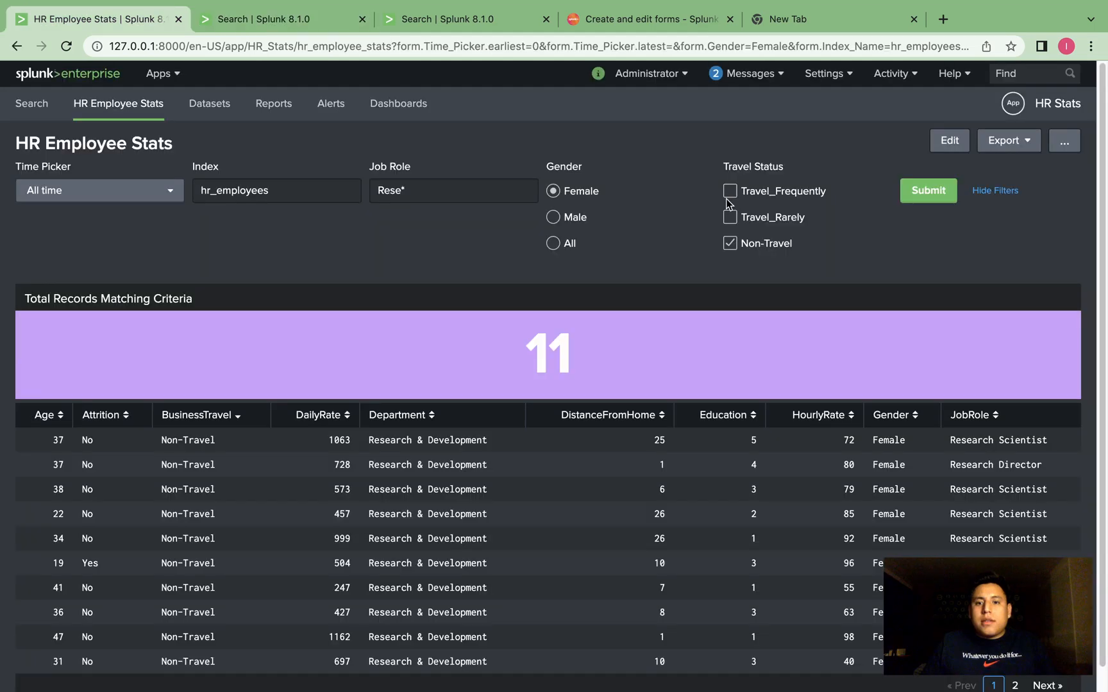
pyautogui.click(729, 191)
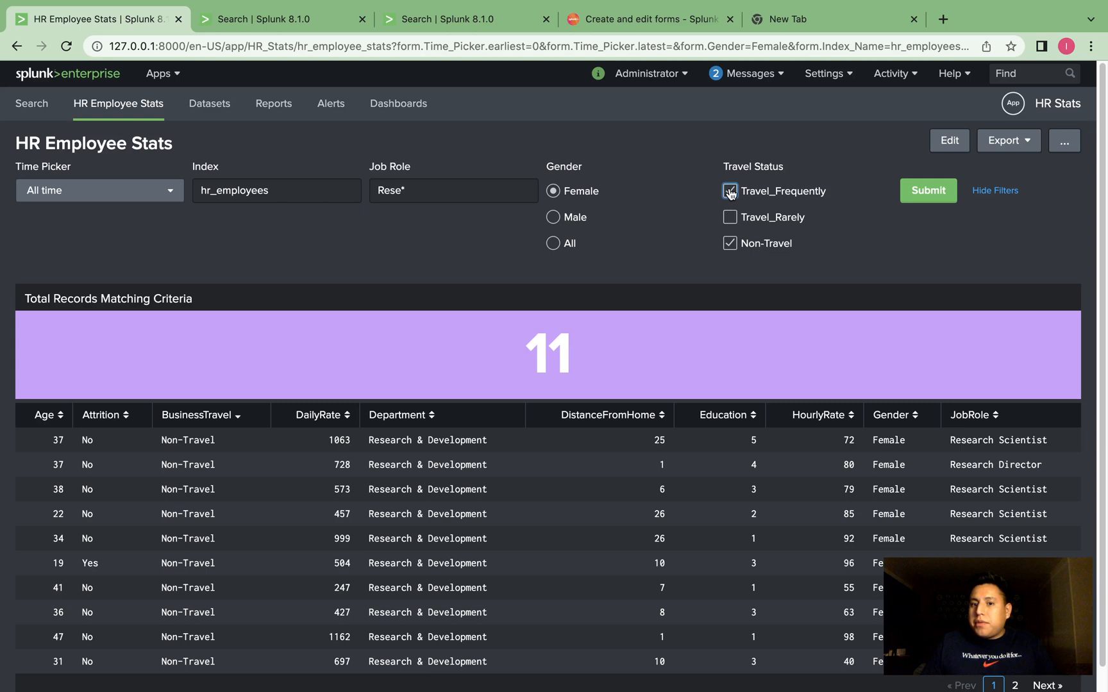
pyautogui.click(730, 191)
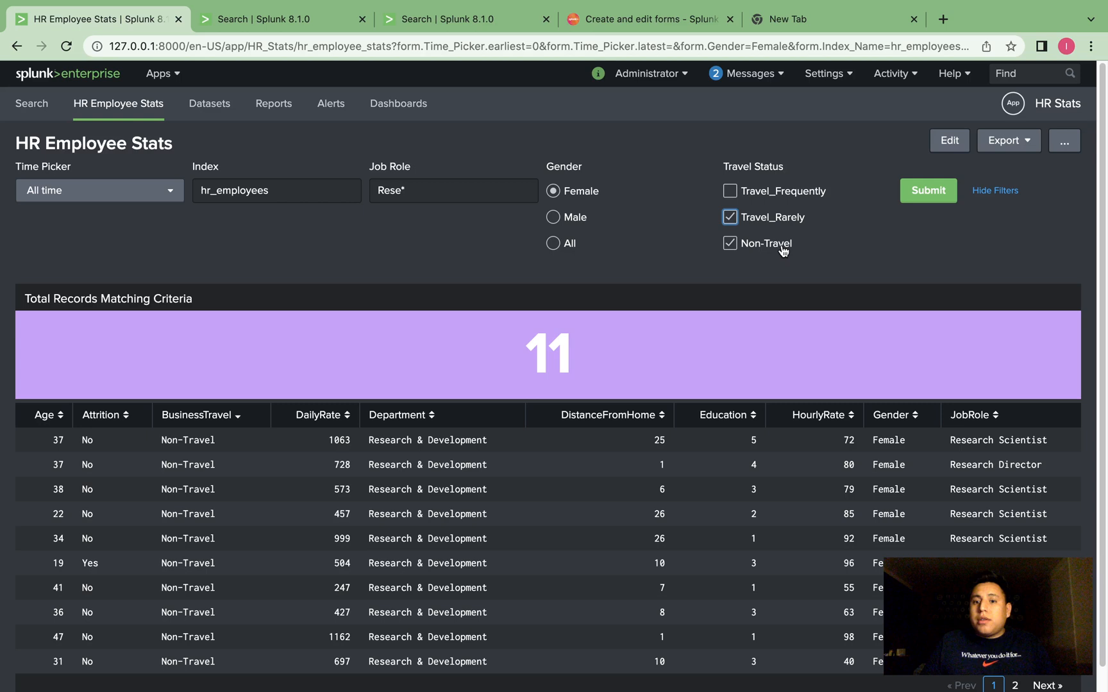
pyautogui.click(927, 189)
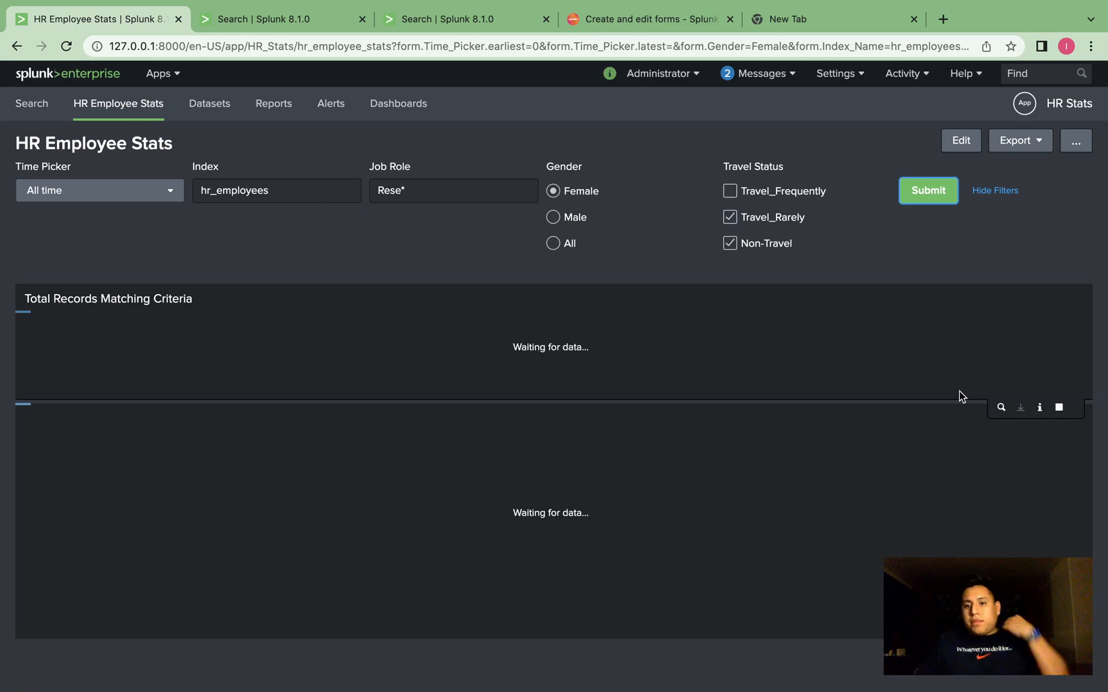
pyautogui.moveTo(1000, 407)
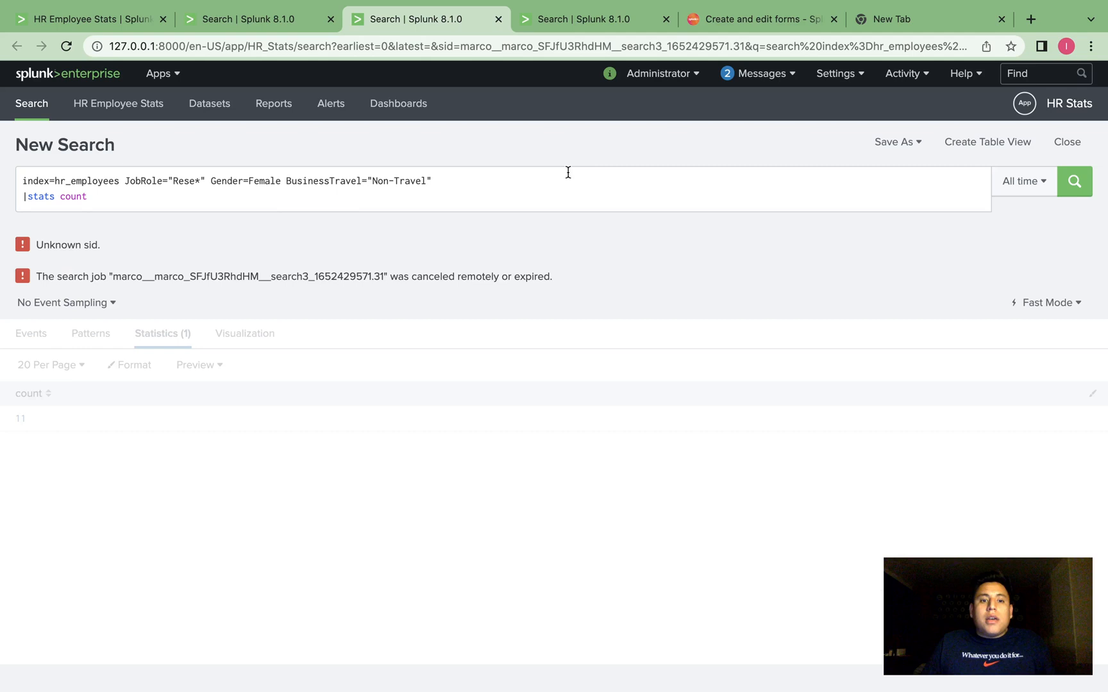
pyautogui.click(1073, 181)
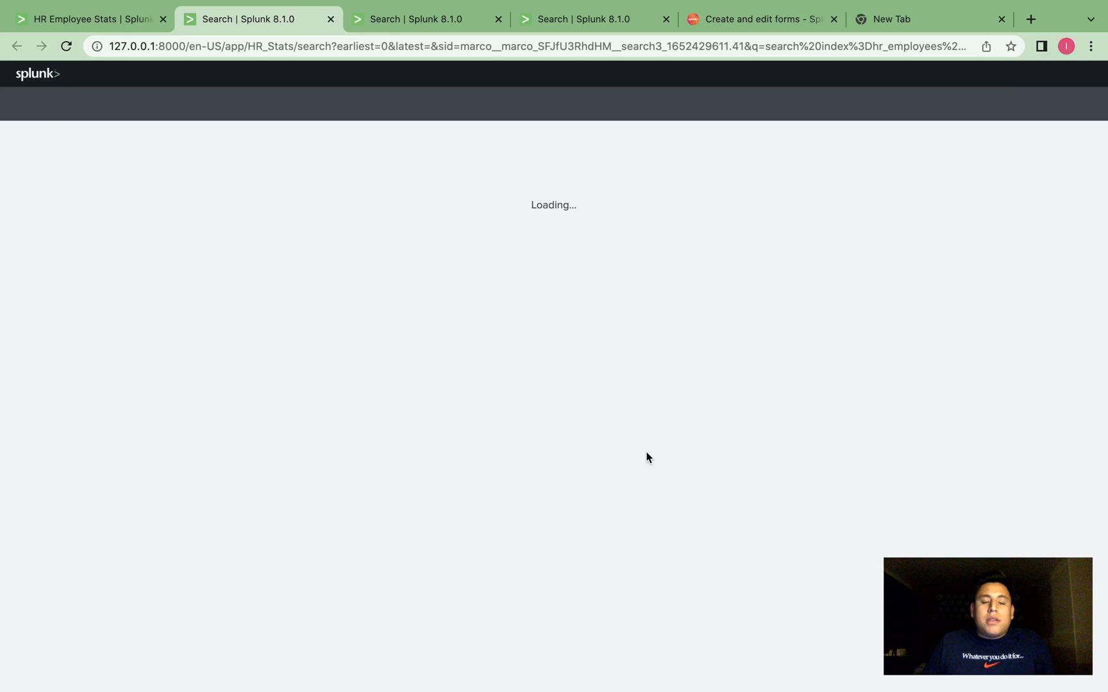